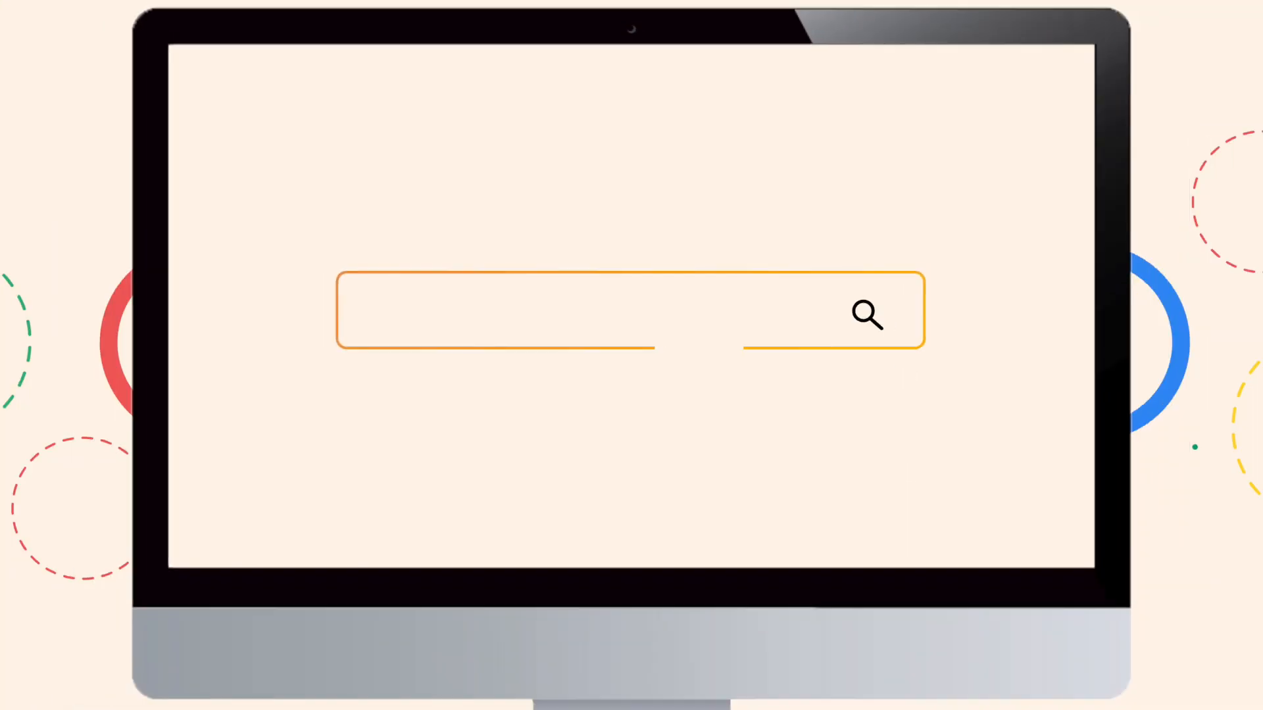
# - Launch Class Saathi and bring up its sign-in screen
pyautogui.write('How To Create A Class?')
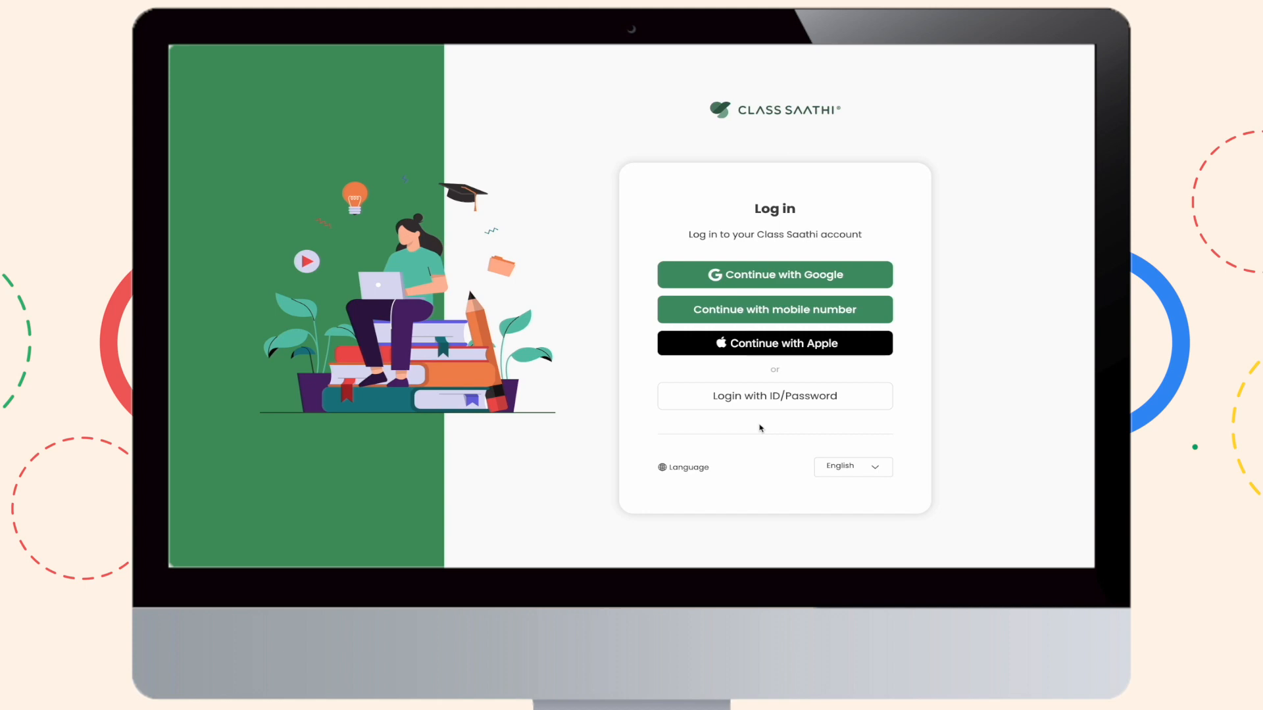
# - Sign in to Class Saathi with the existing Google account
pyautogui.click(774, 275)
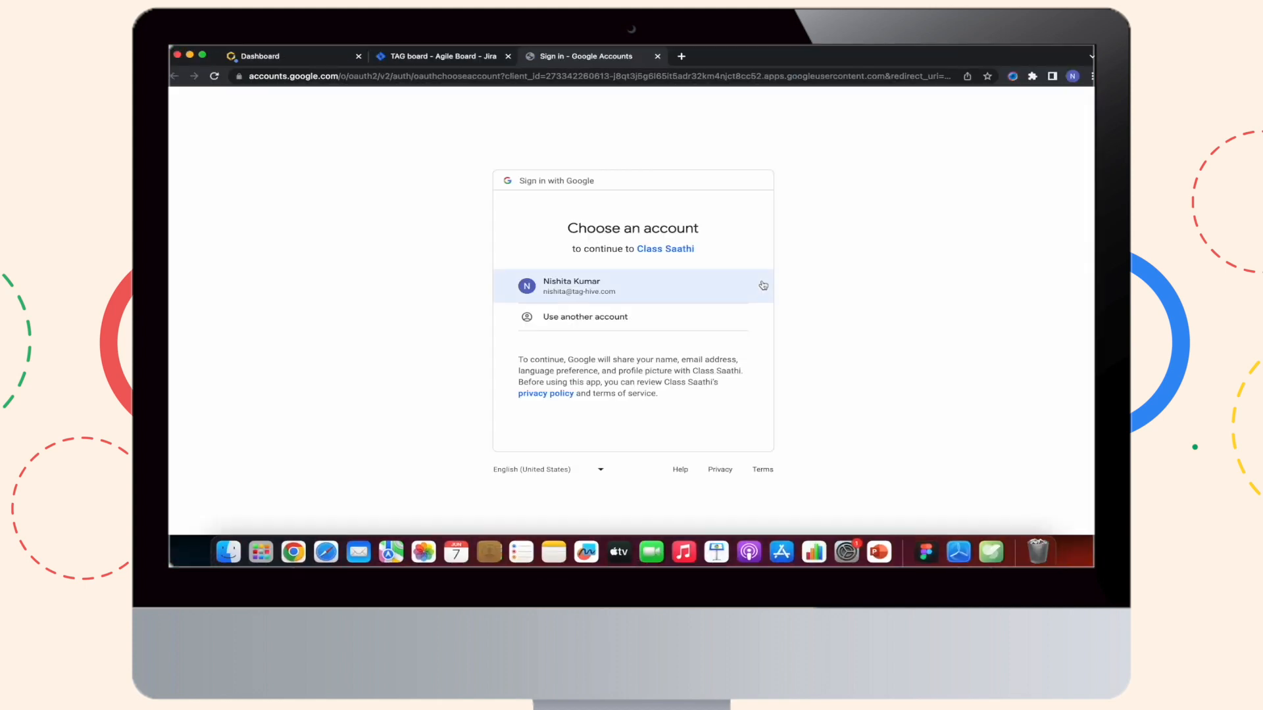
pyautogui.moveTo(870, 197)
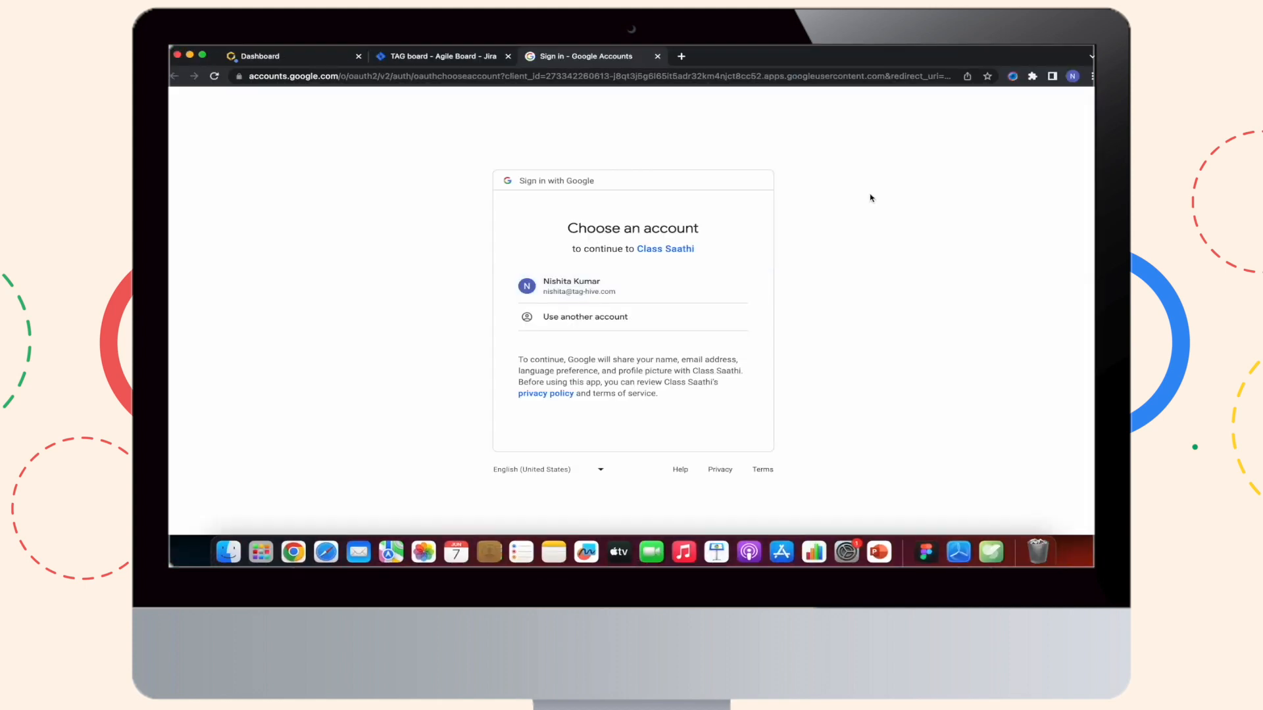
pyautogui.click(631, 286)
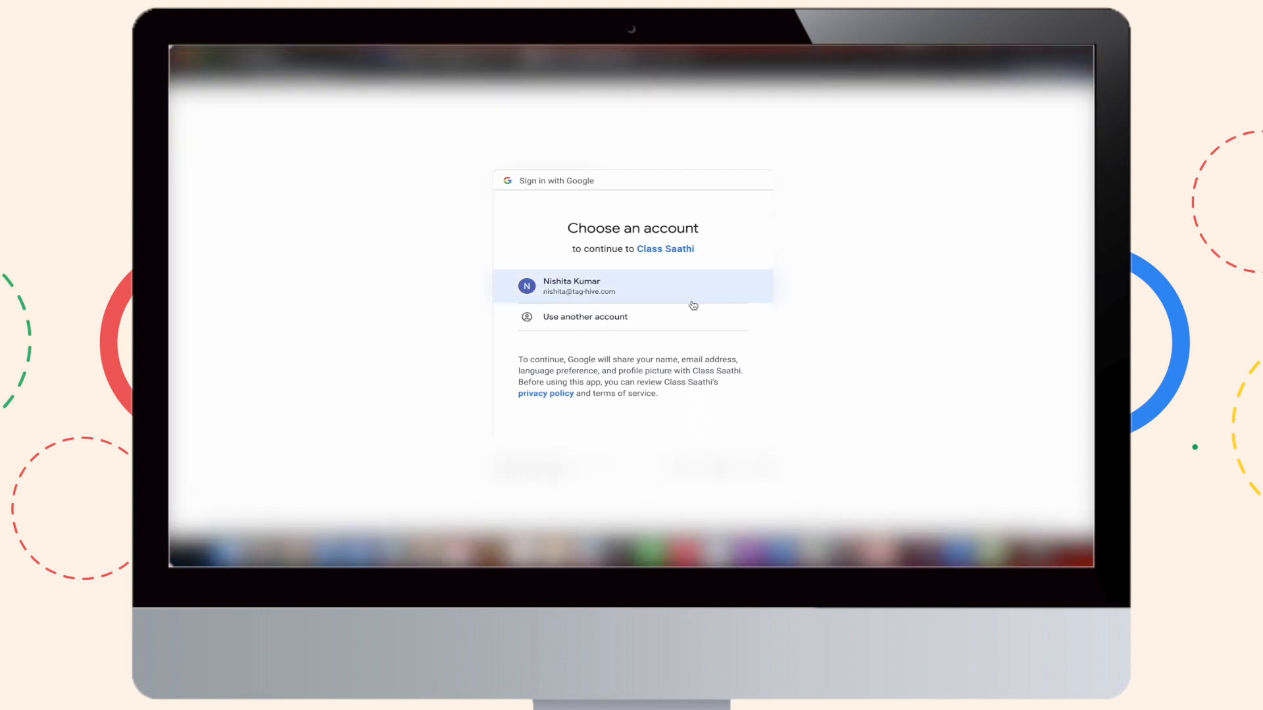
pyautogui.moveTo(684, 299)
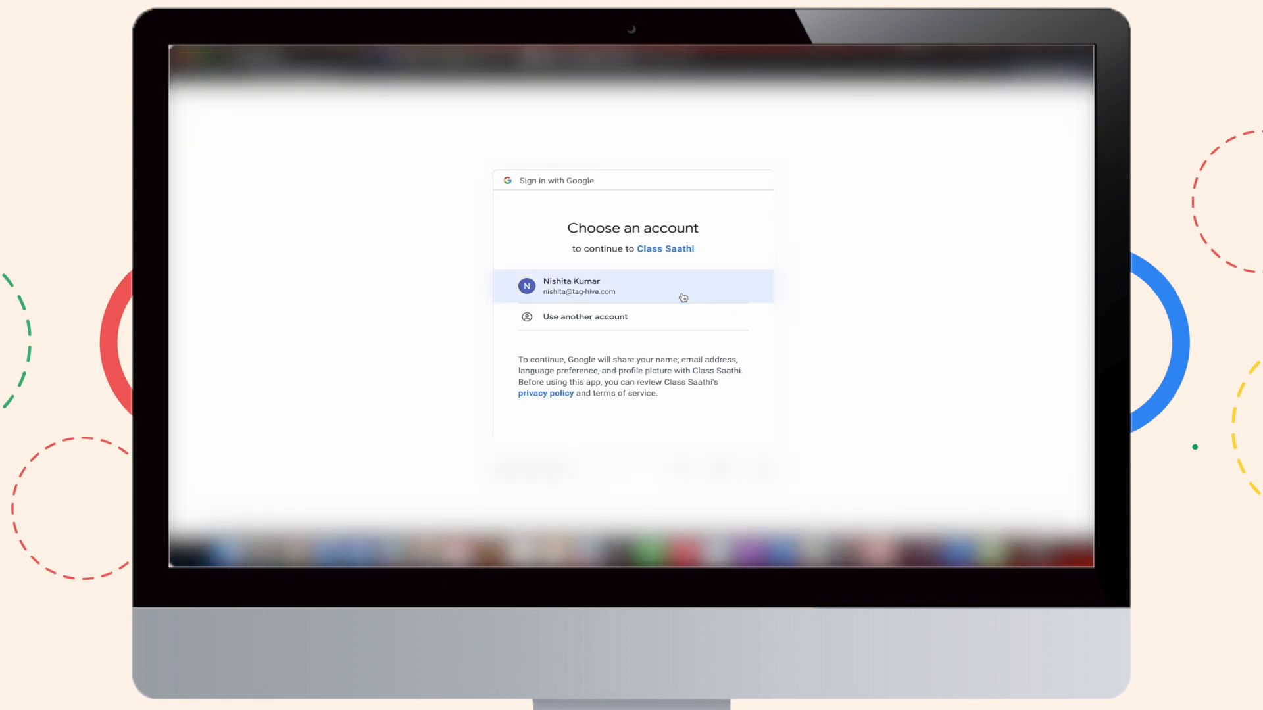
pyautogui.click(632, 286)
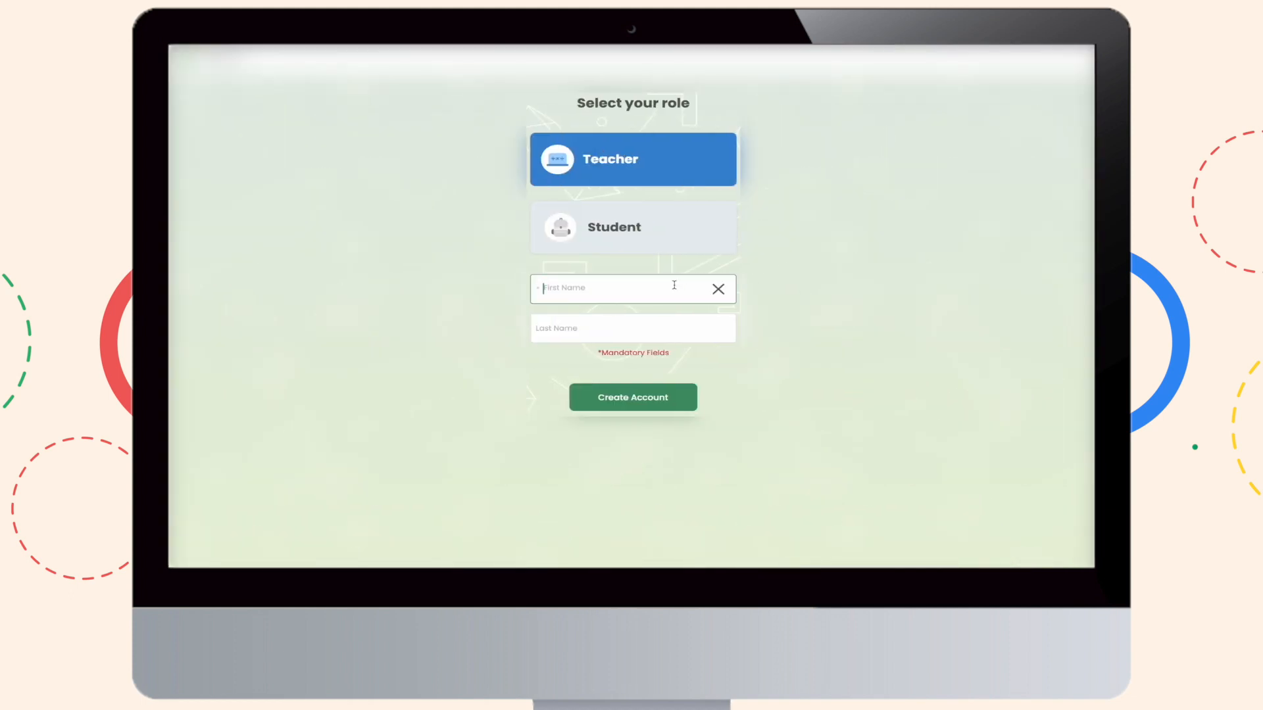
pyautogui.write('Nishita')
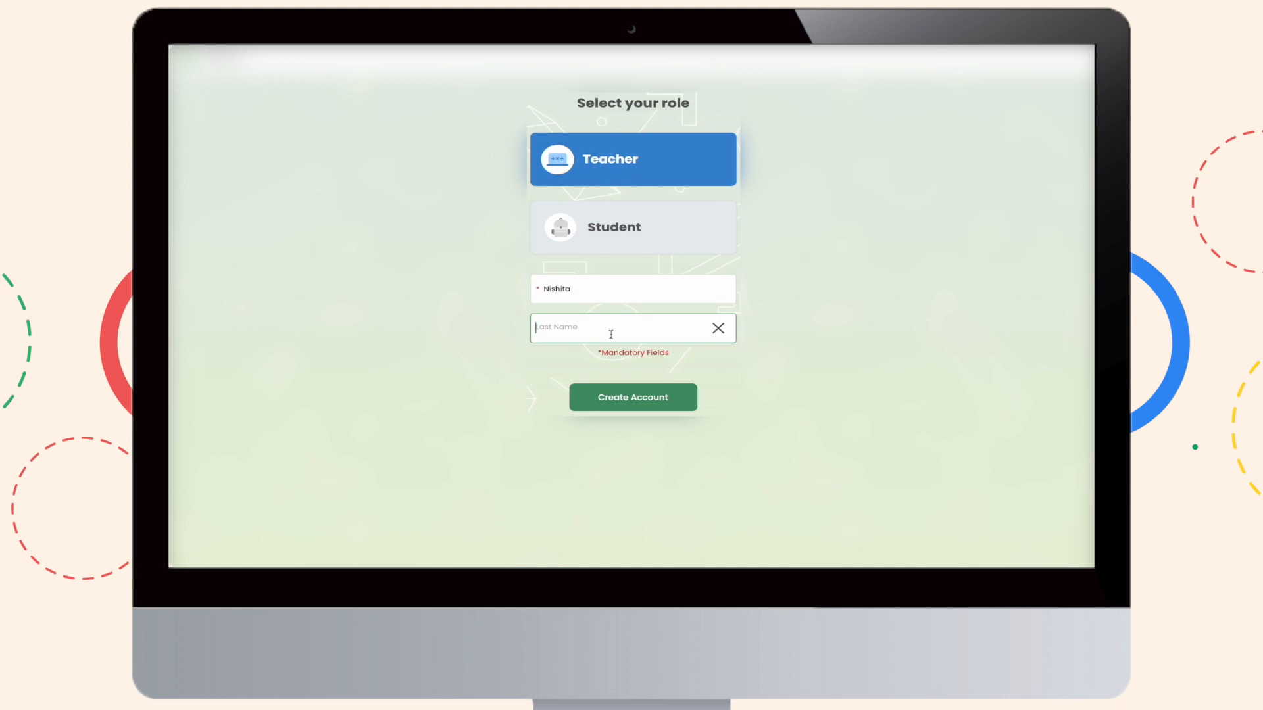
pyautogui.write('Kumar')
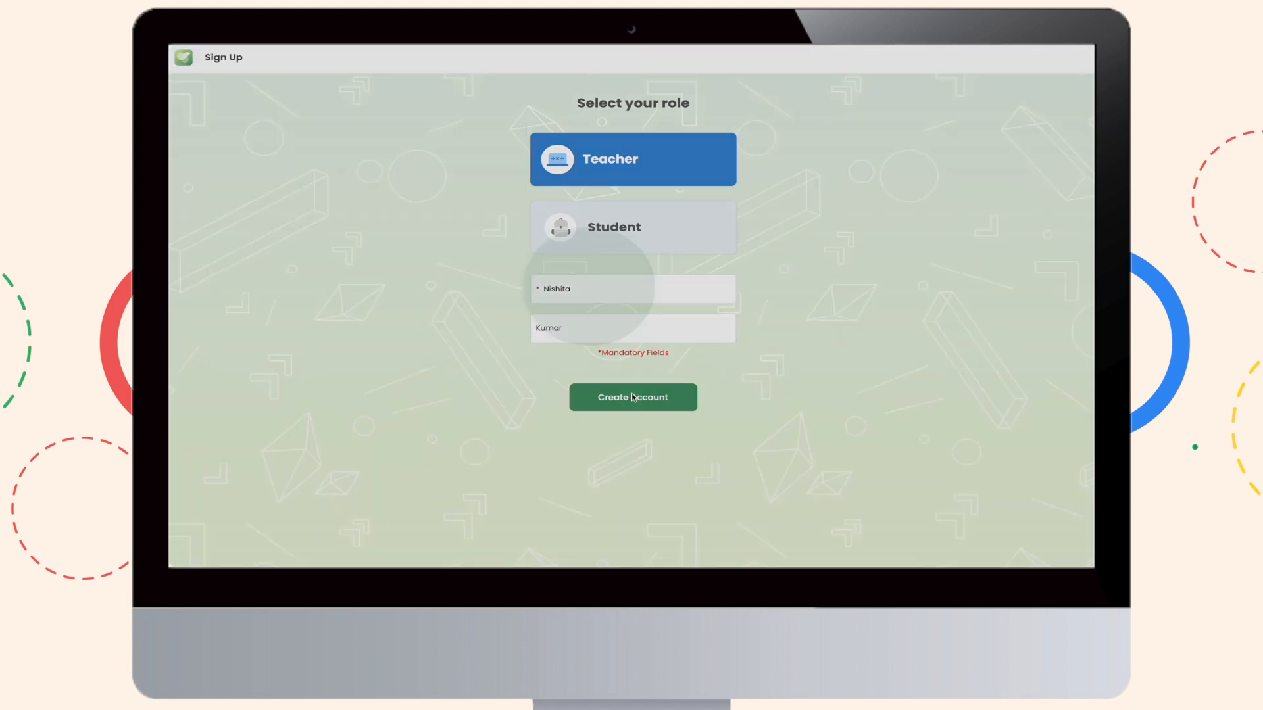
pyautogui.click(632, 397)
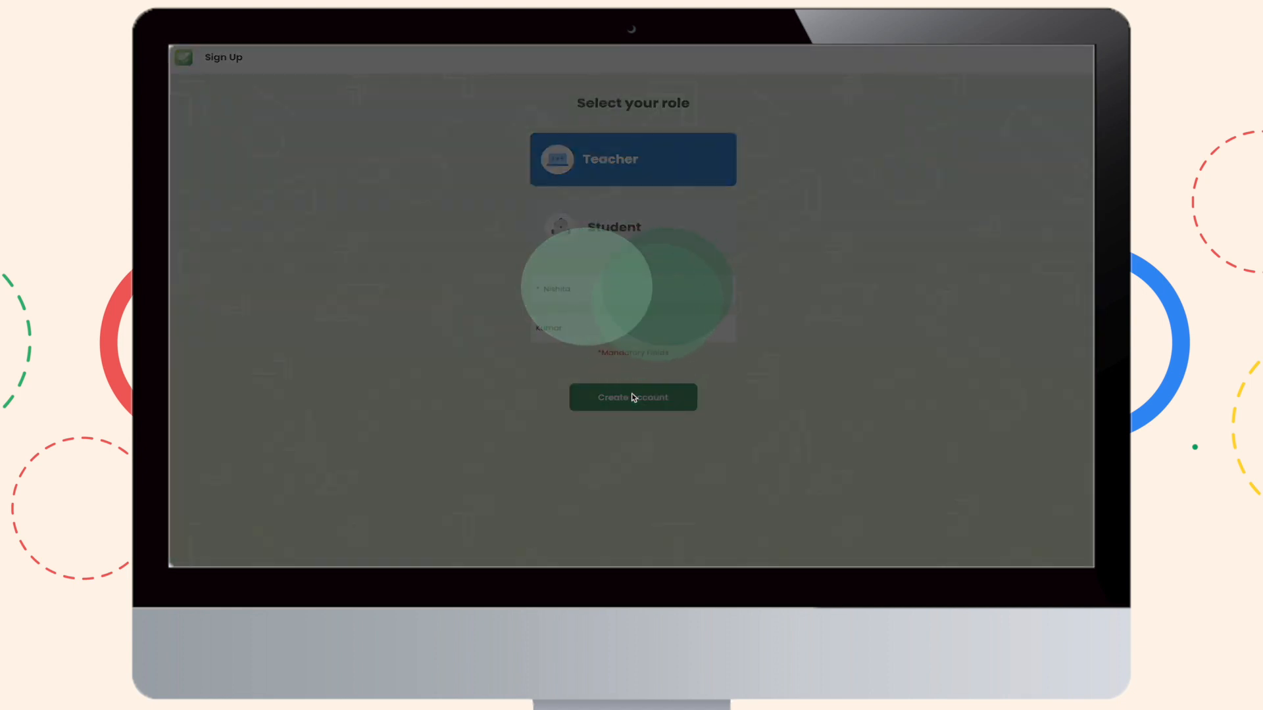
pyautogui.click(632, 396)
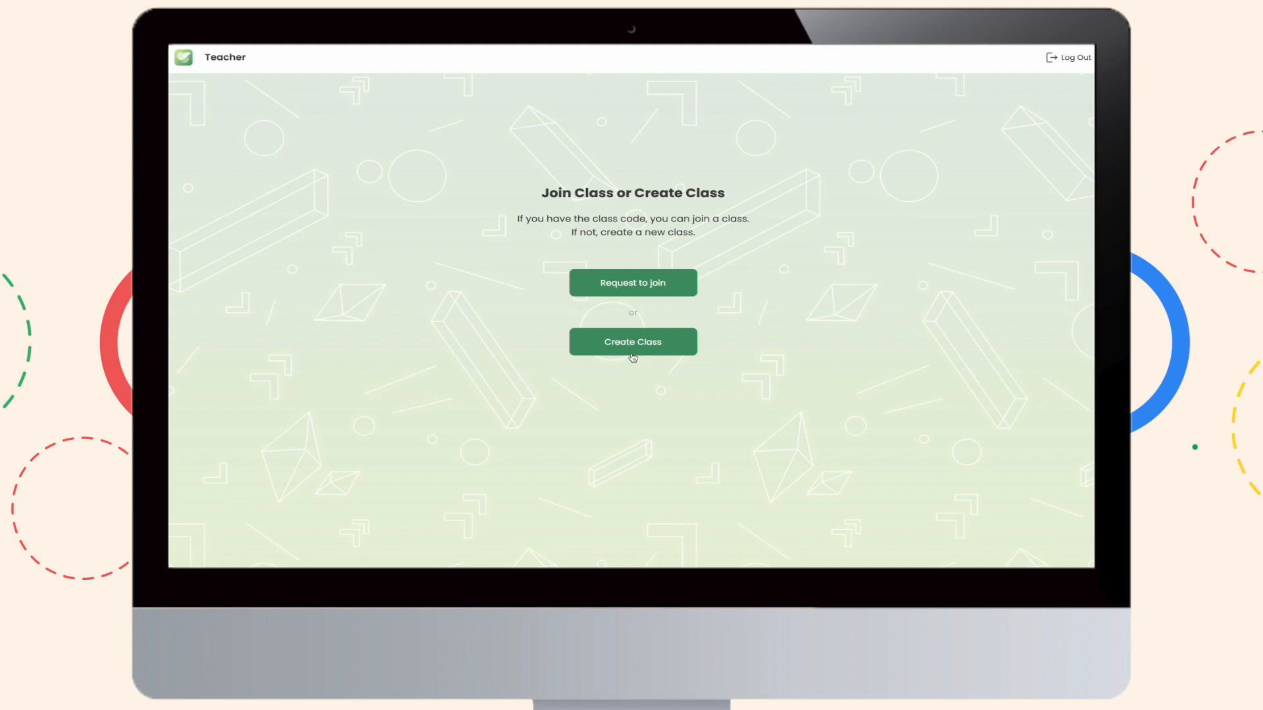
# - Start a new class and request to connect to school code Z9VMN
pyautogui.click(632, 341)
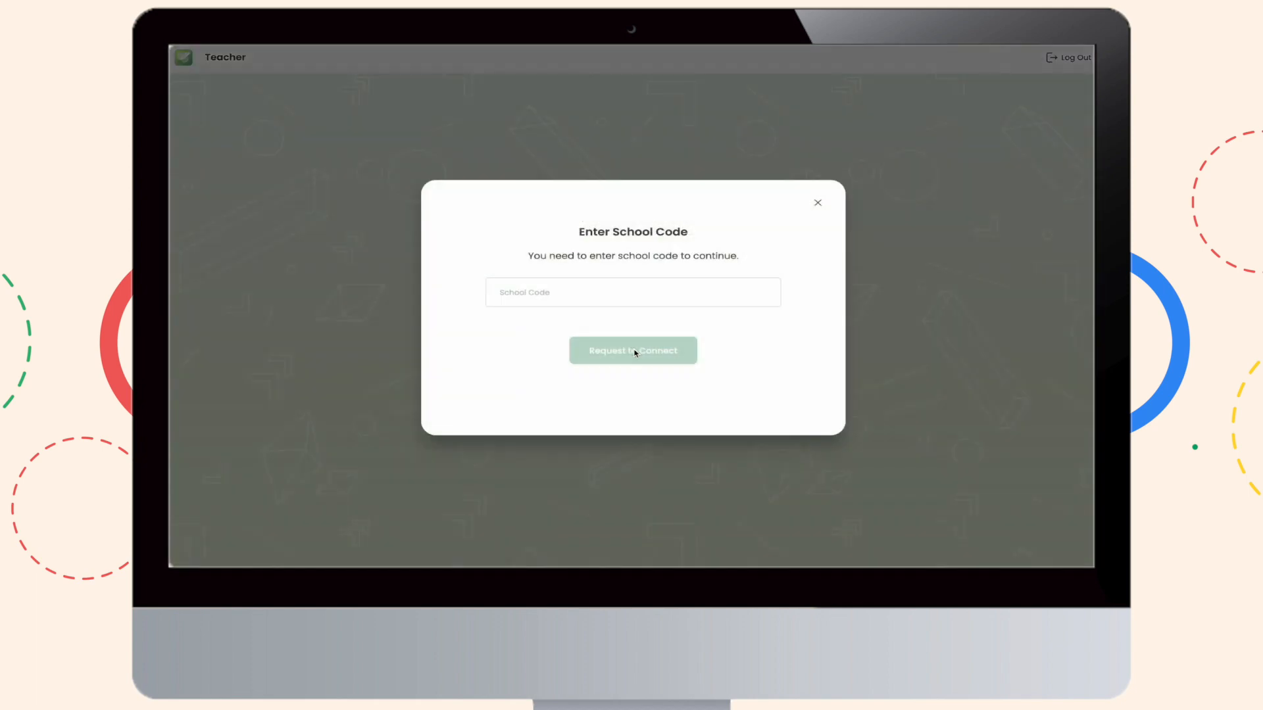
pyautogui.moveTo(610, 295)
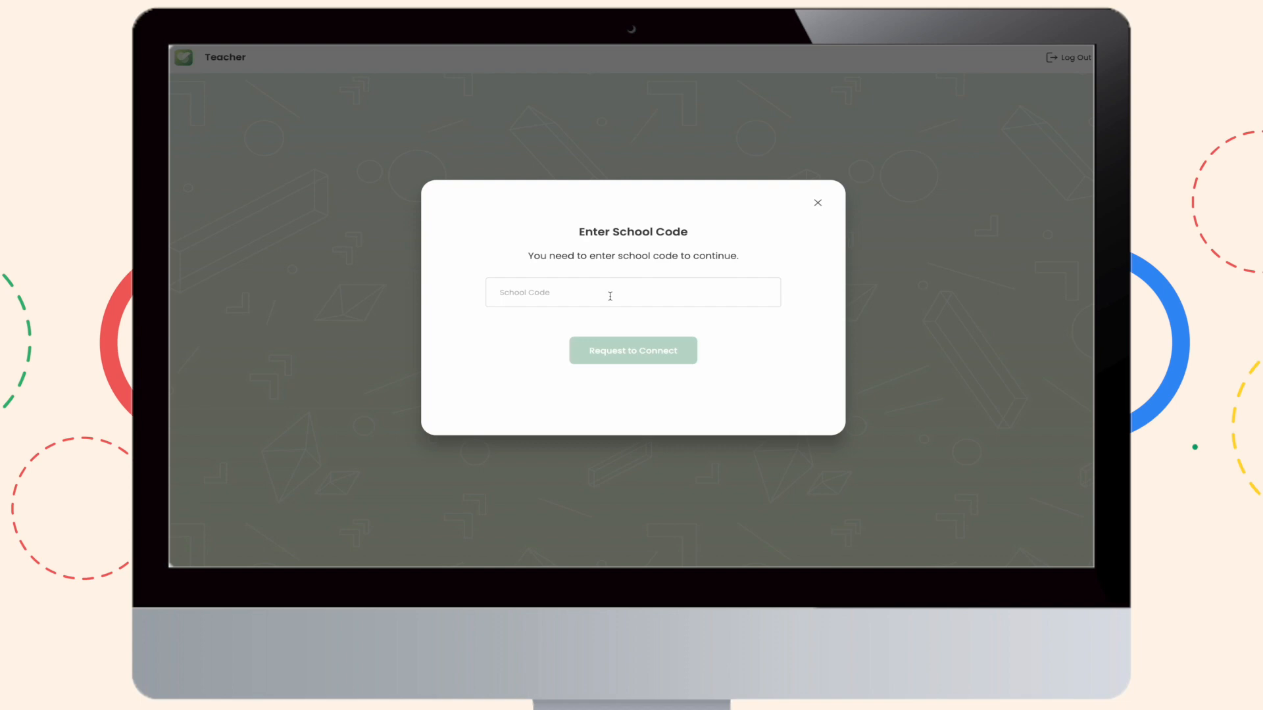
pyautogui.click(632, 291)
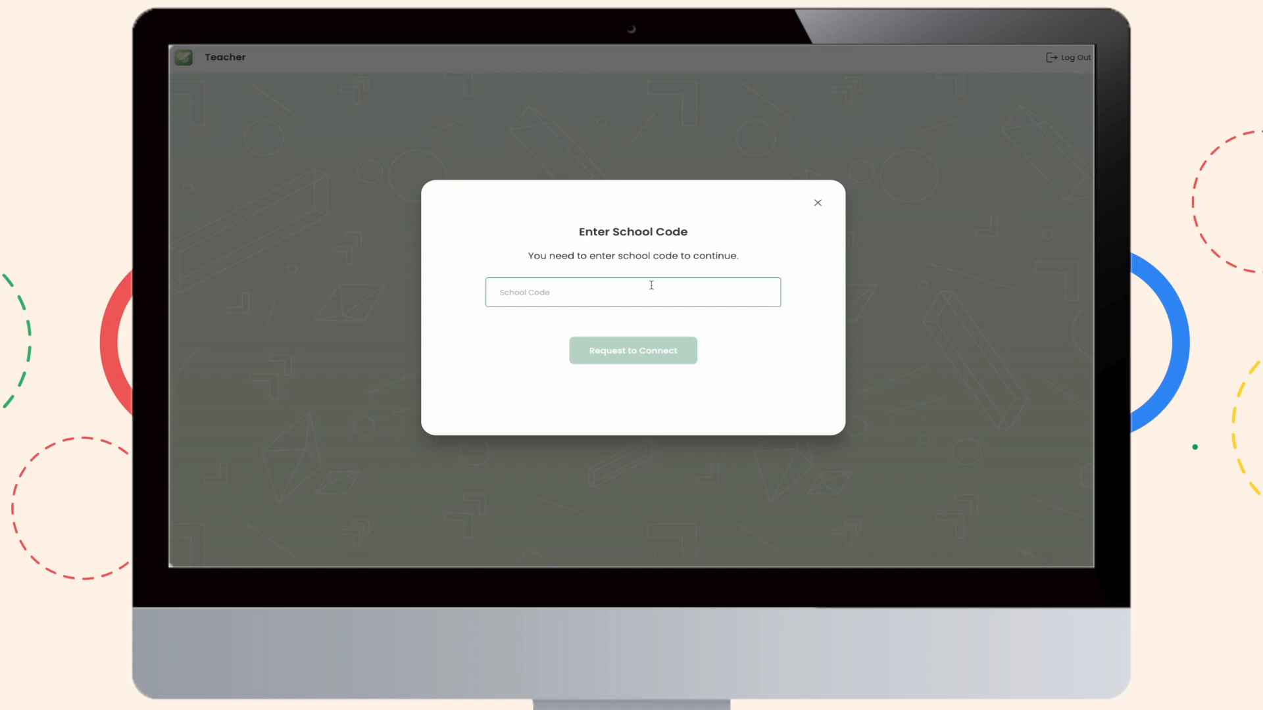
pyautogui.write('Z9VMN')
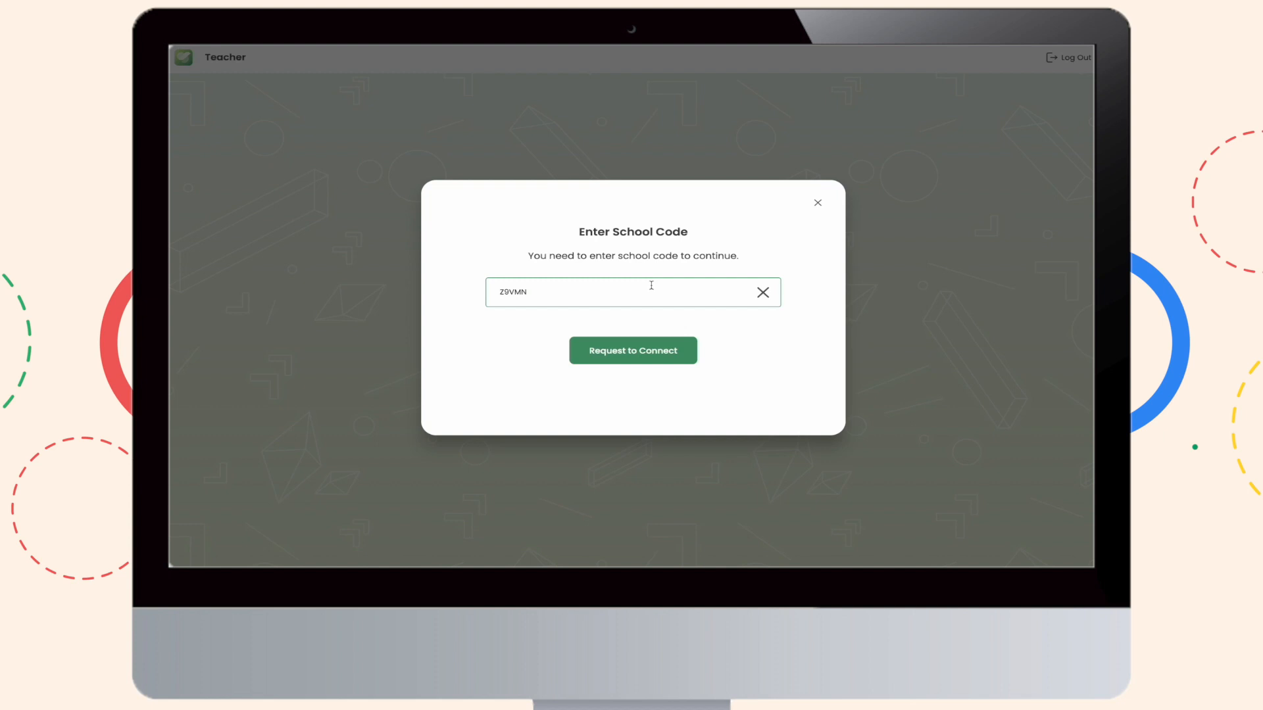
pyautogui.moveTo(624, 352)
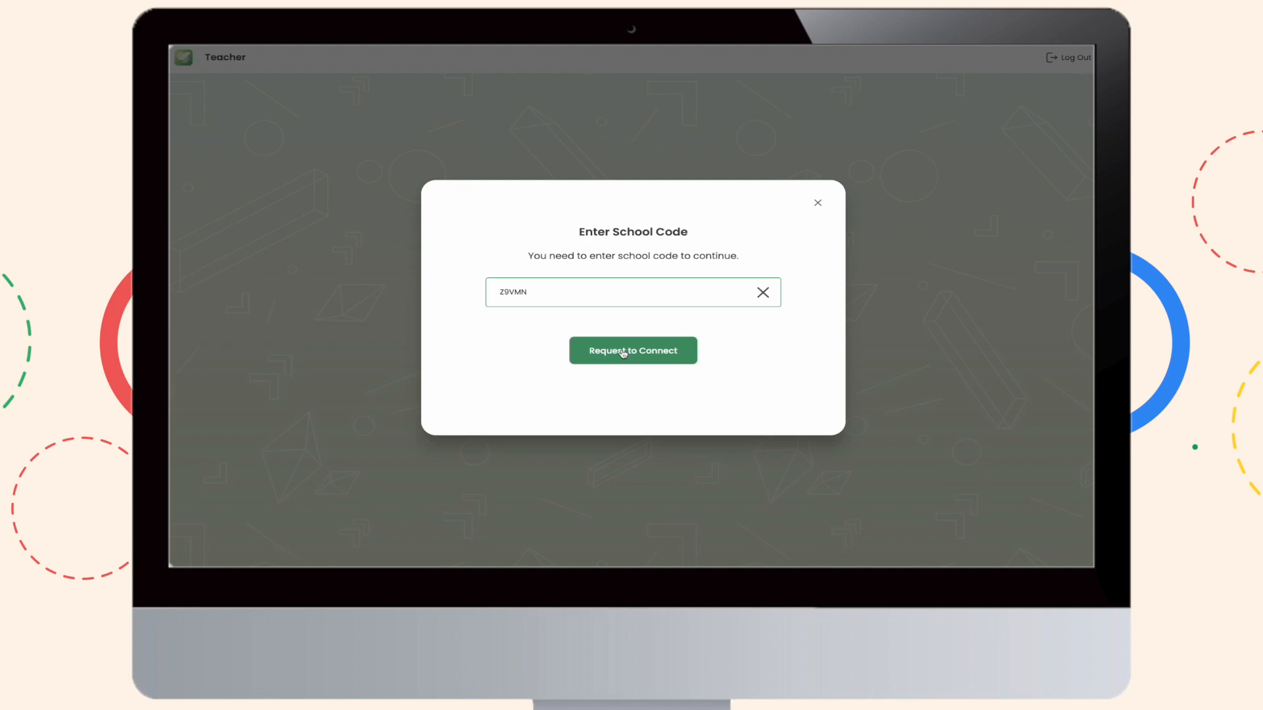
pyautogui.click(632, 350)
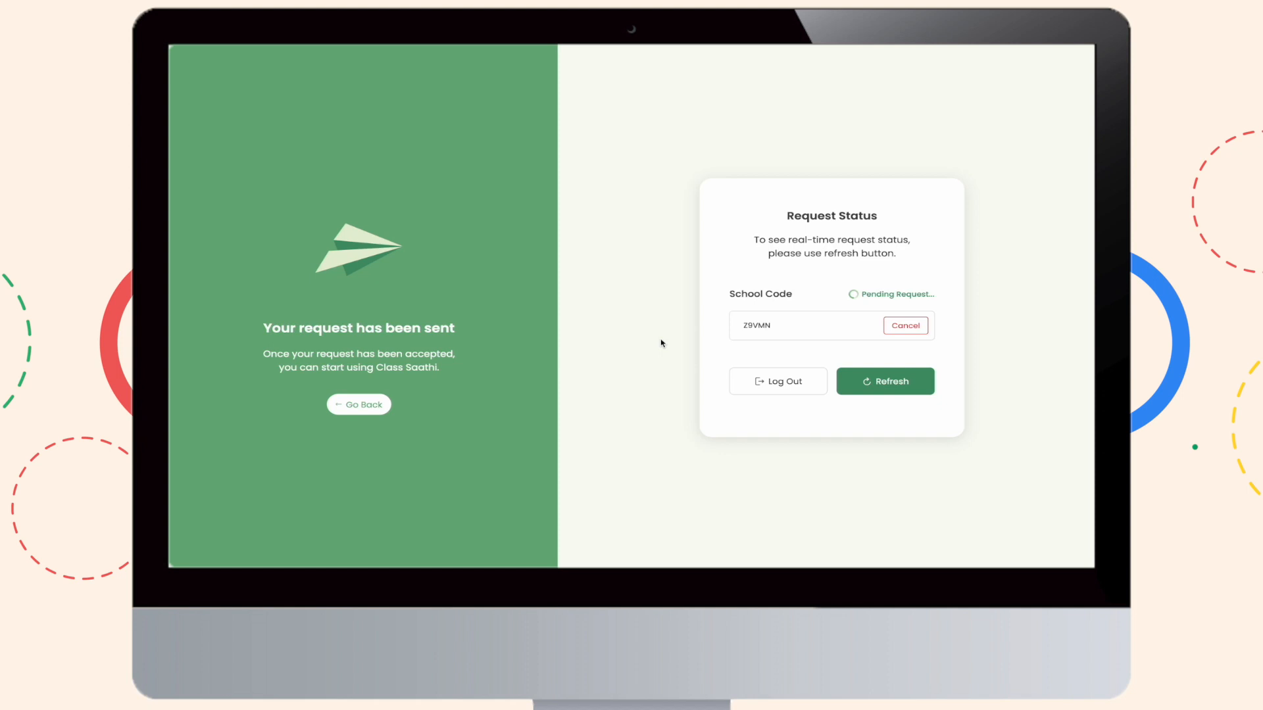
pyautogui.moveTo(932, 396)
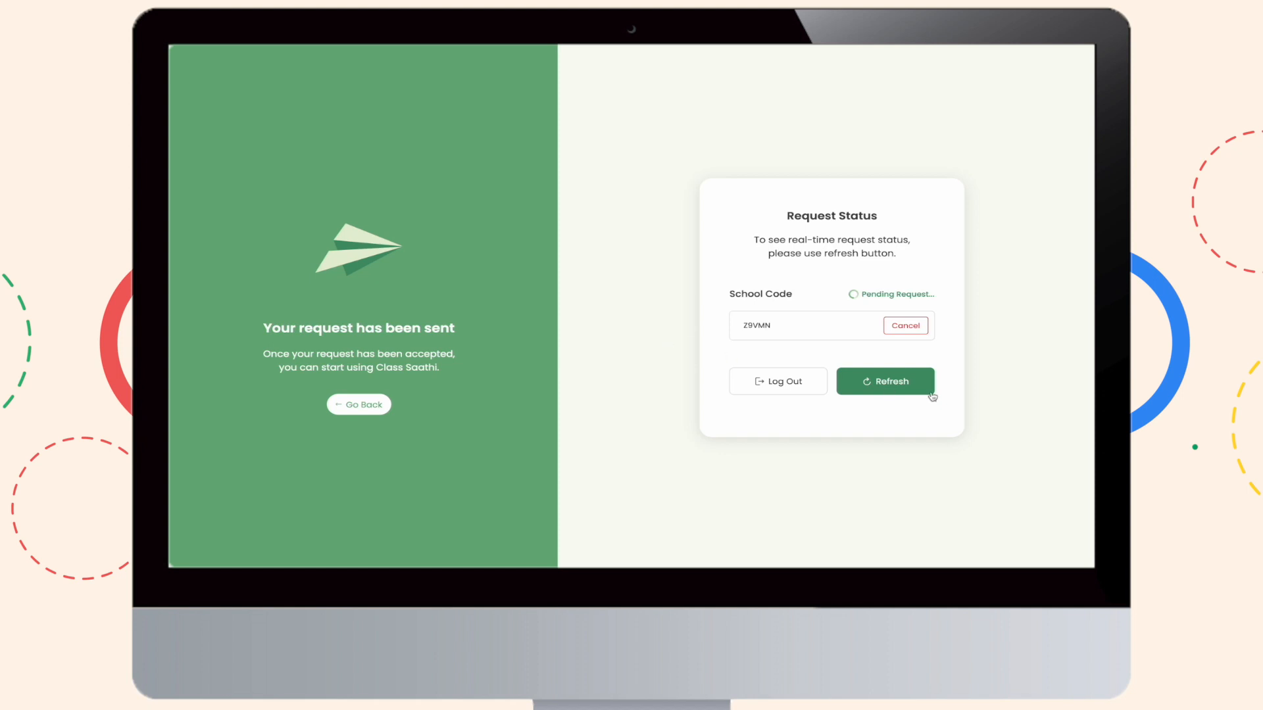
# - Refresh the request status until it shows Accepted, then proceed
pyautogui.click(884, 381)
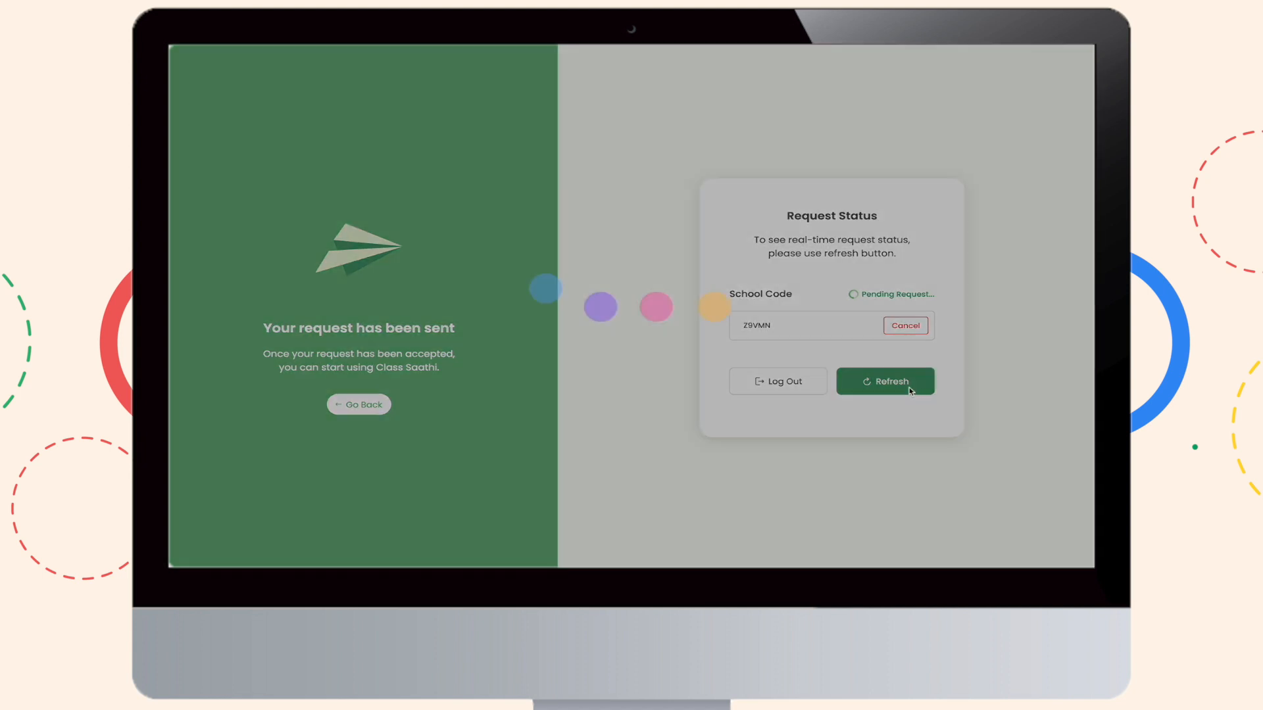
pyautogui.click(884, 380)
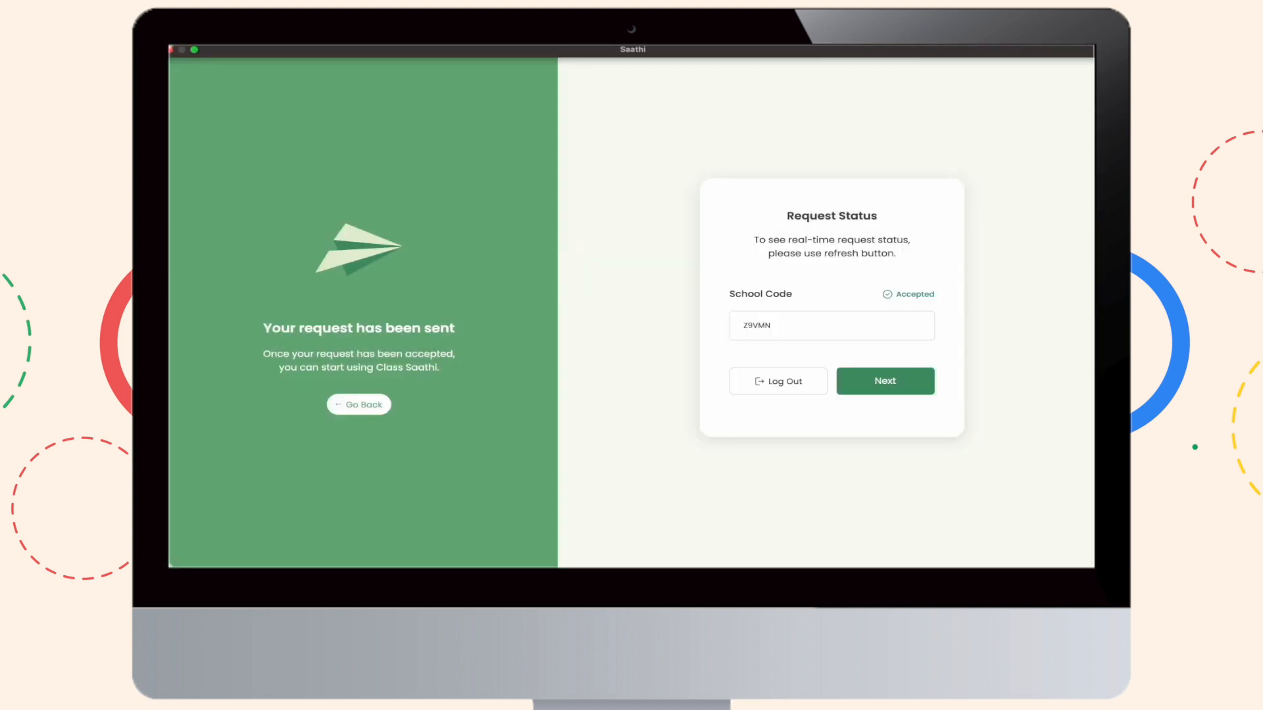
pyautogui.moveTo(900, 378)
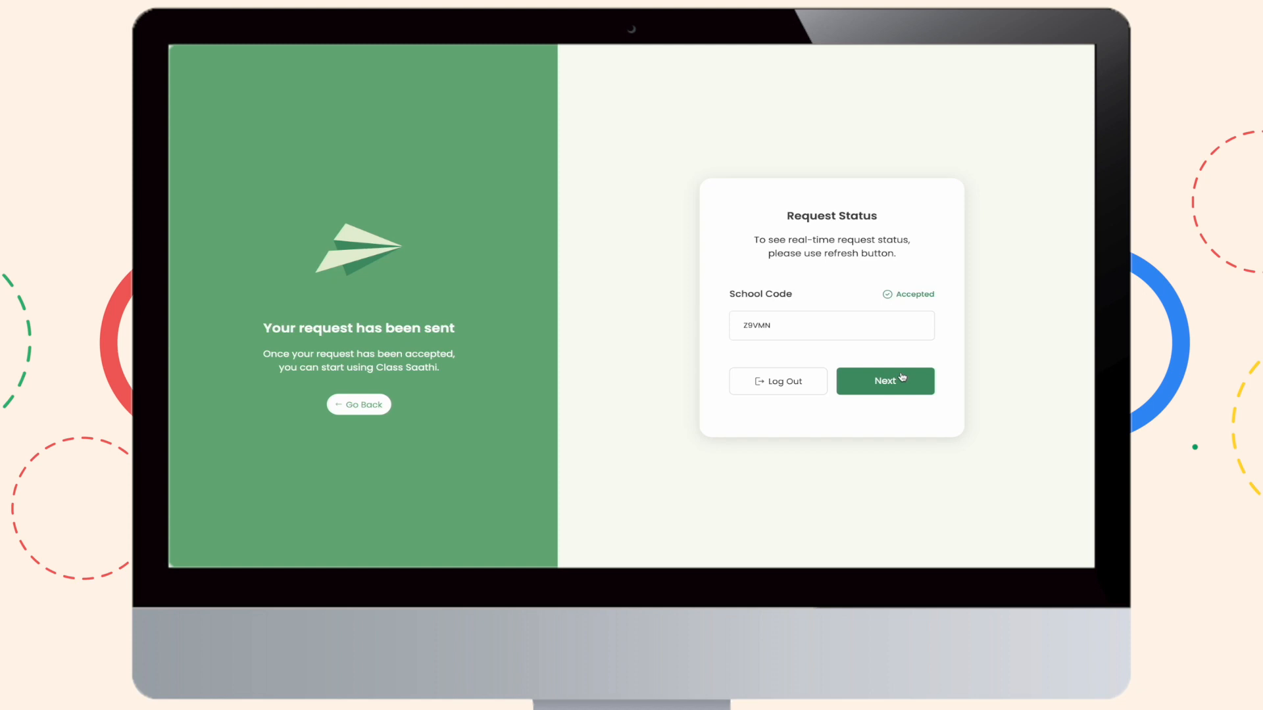
pyautogui.click(883, 380)
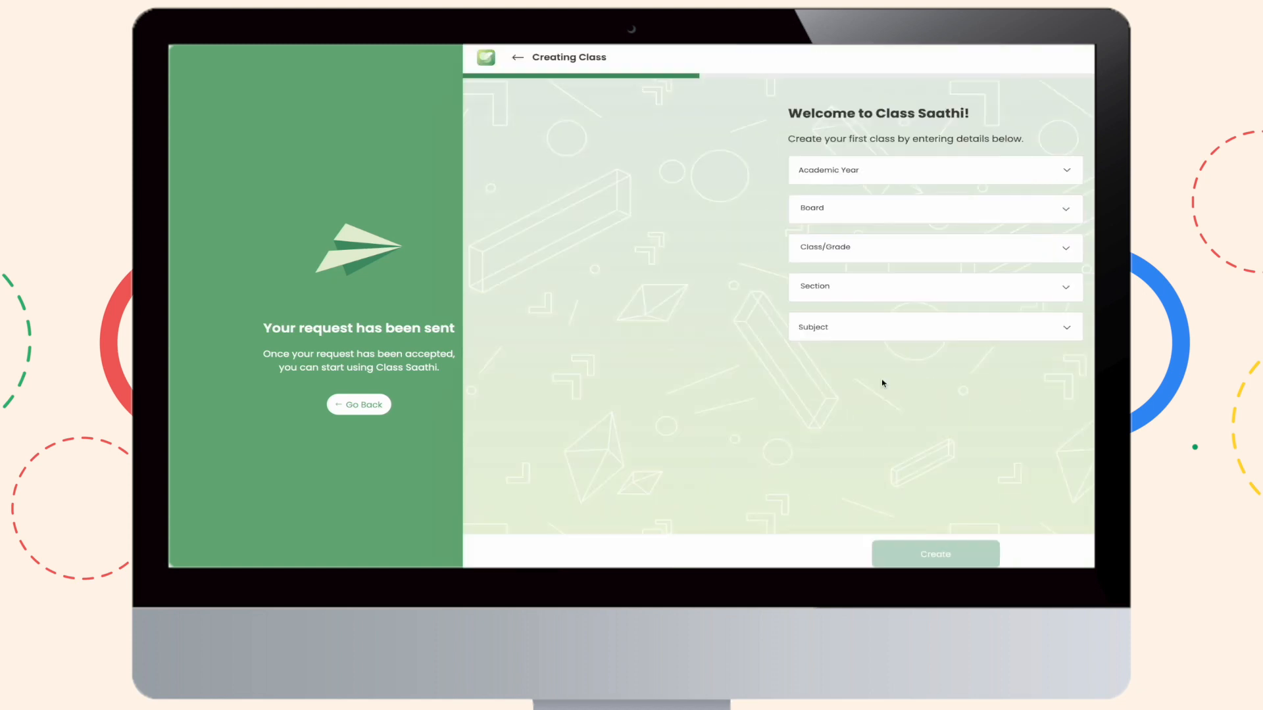
# - Set the class academic year to 2023–2024
pyautogui.click(359, 404)
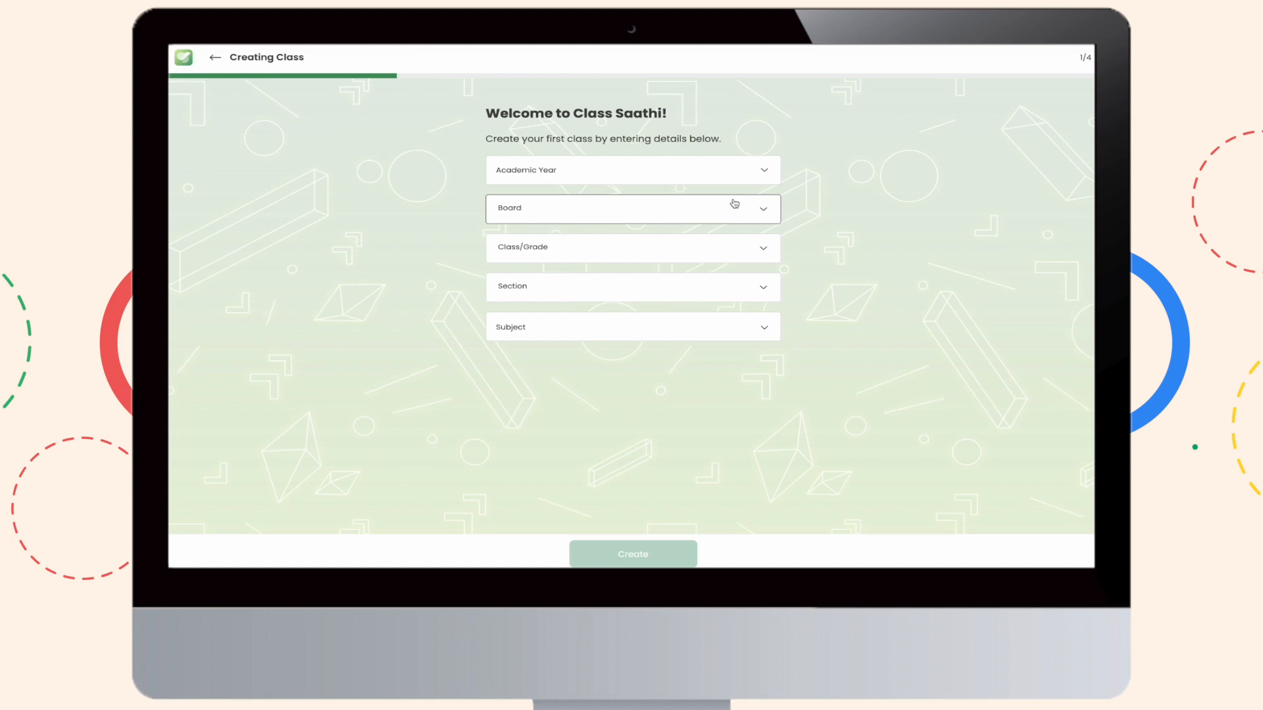
pyautogui.moveTo(706, 171)
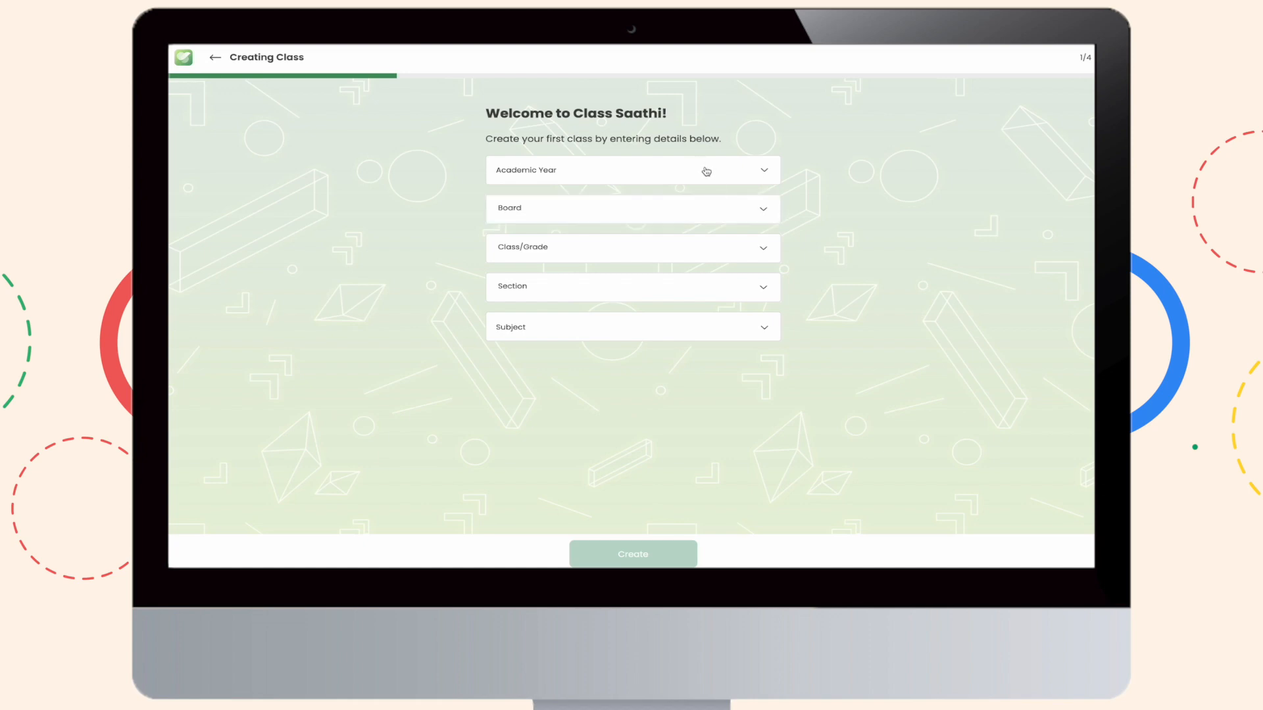
pyautogui.click(632, 169)
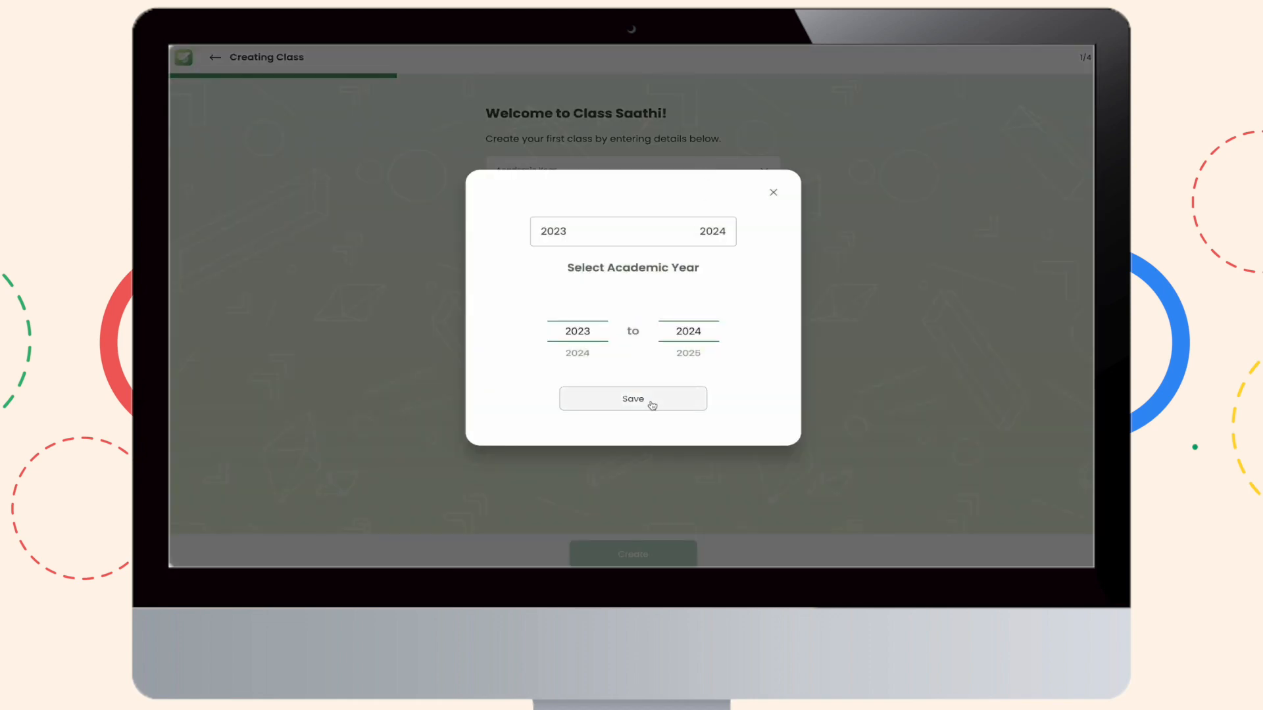
pyautogui.click(632, 398)
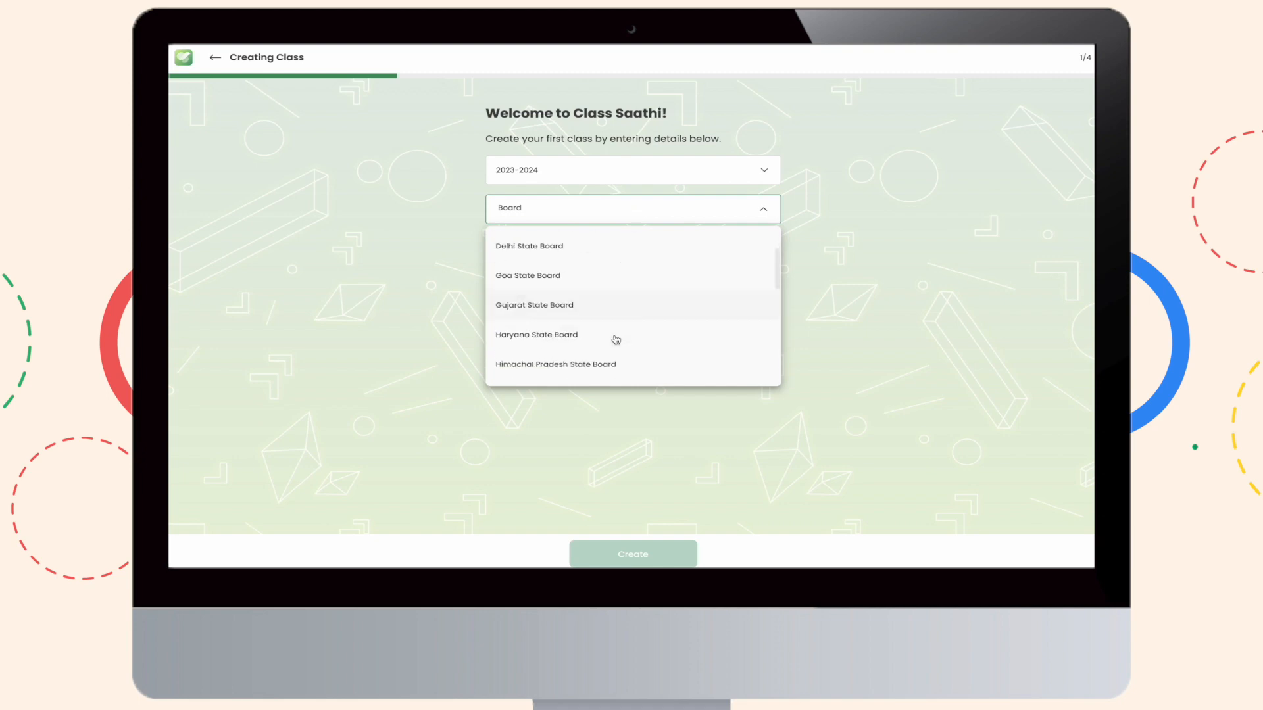
pyautogui.scroll(-3)
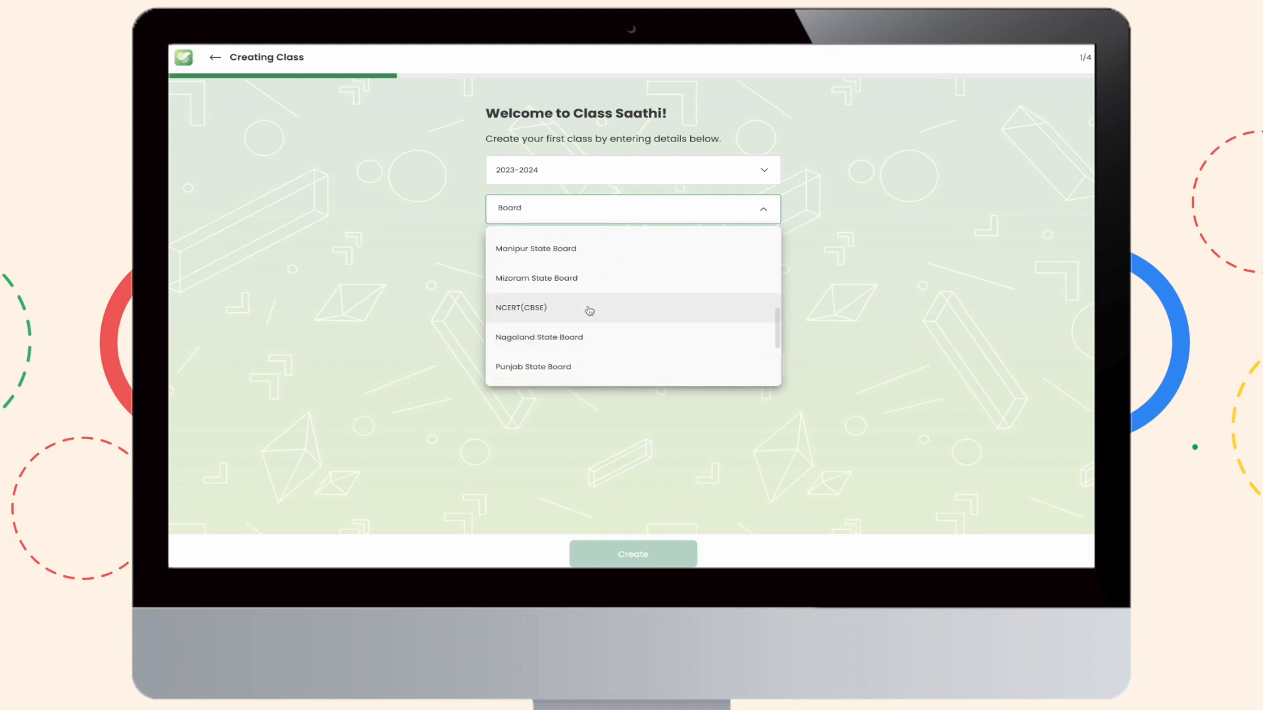
# - Choose NCERT(CBSE), grade 6, section C, add Science and History, and create the class
pyautogui.click(521, 308)
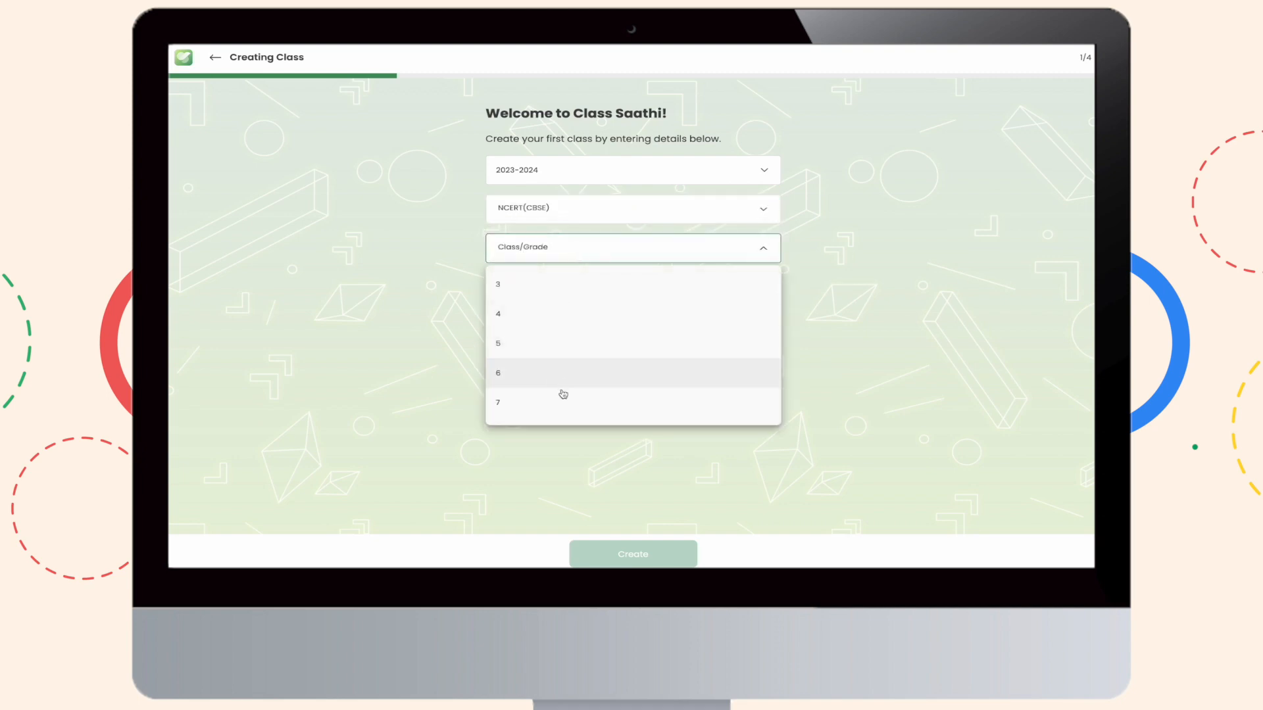
pyautogui.click(497, 372)
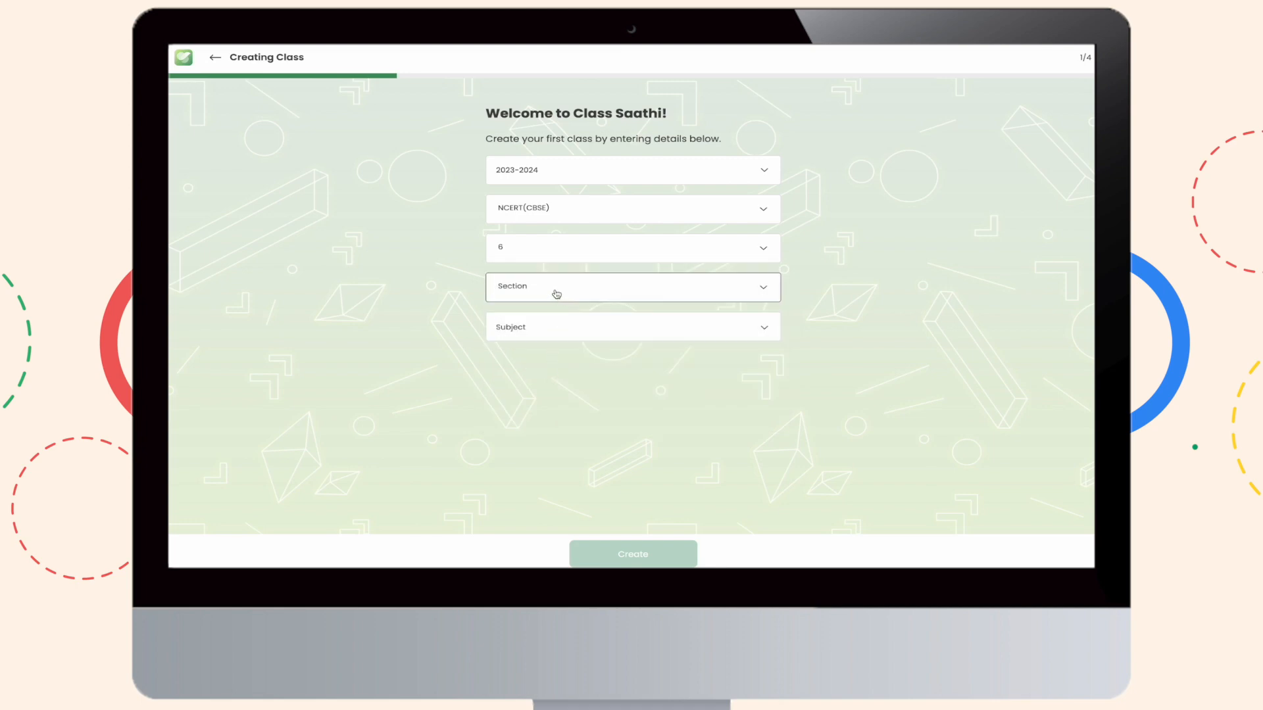
pyautogui.click(632, 287)
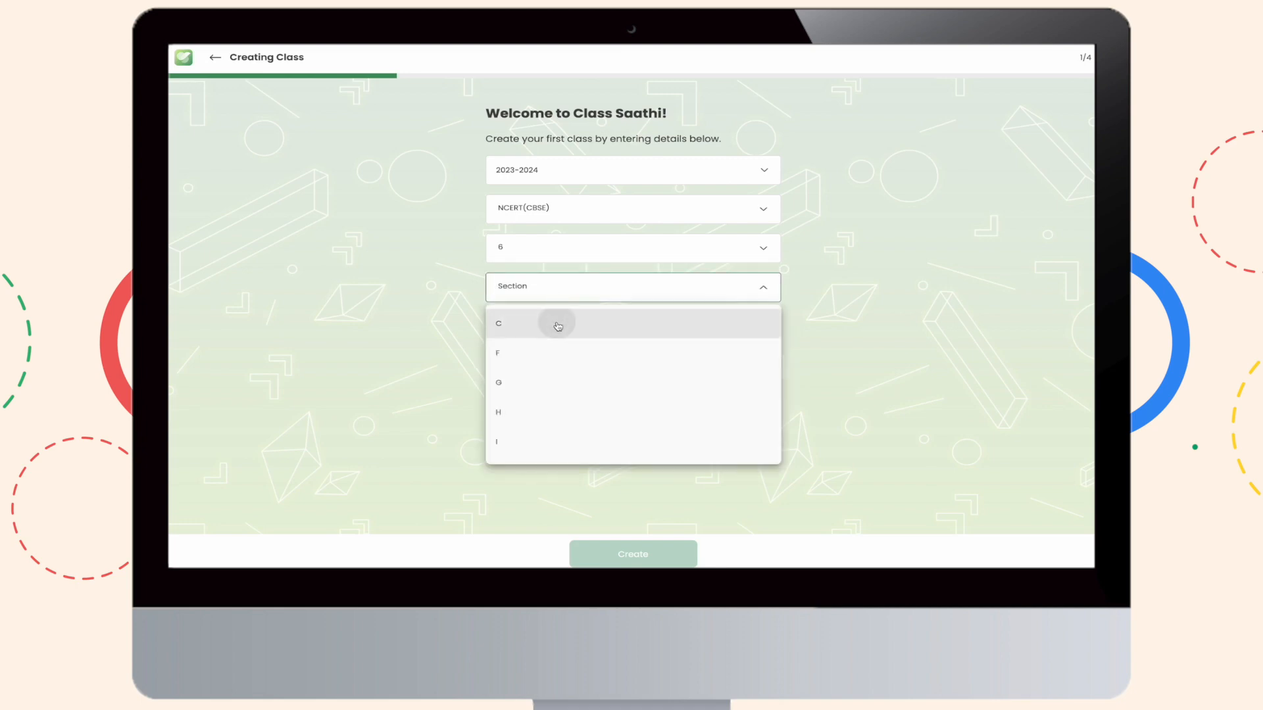
pyautogui.click(499, 323)
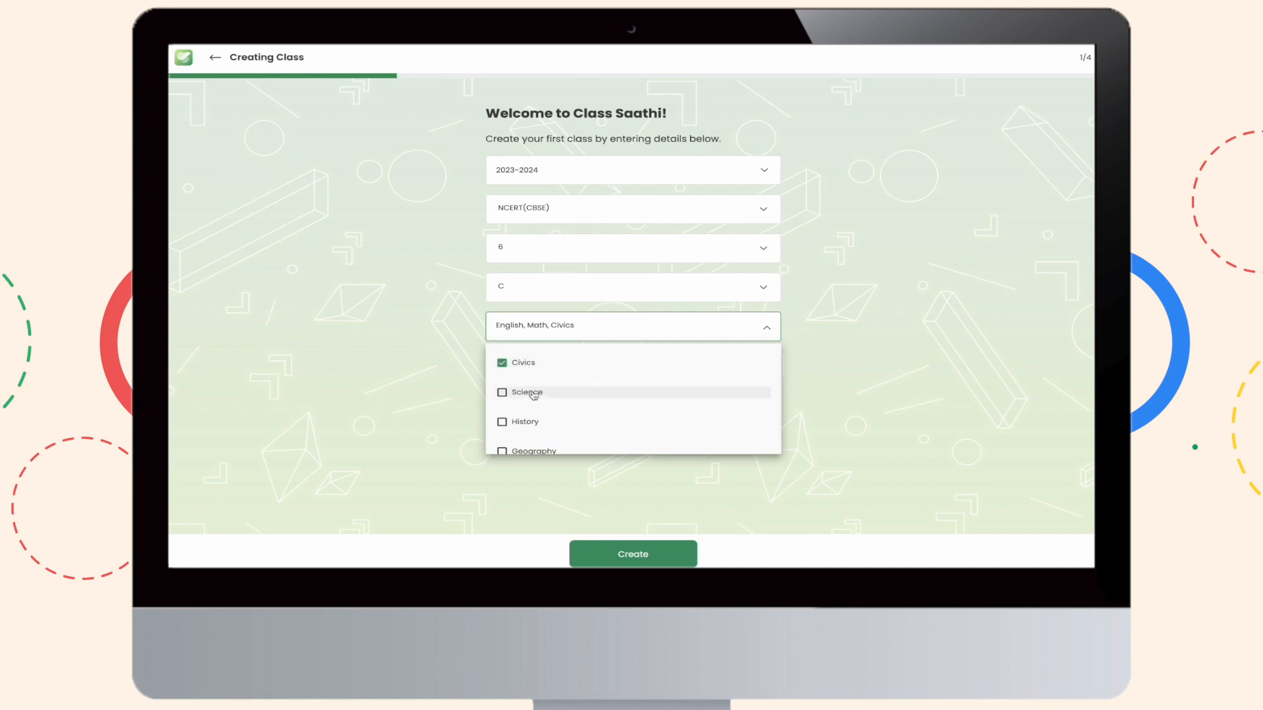
pyautogui.click(501, 392)
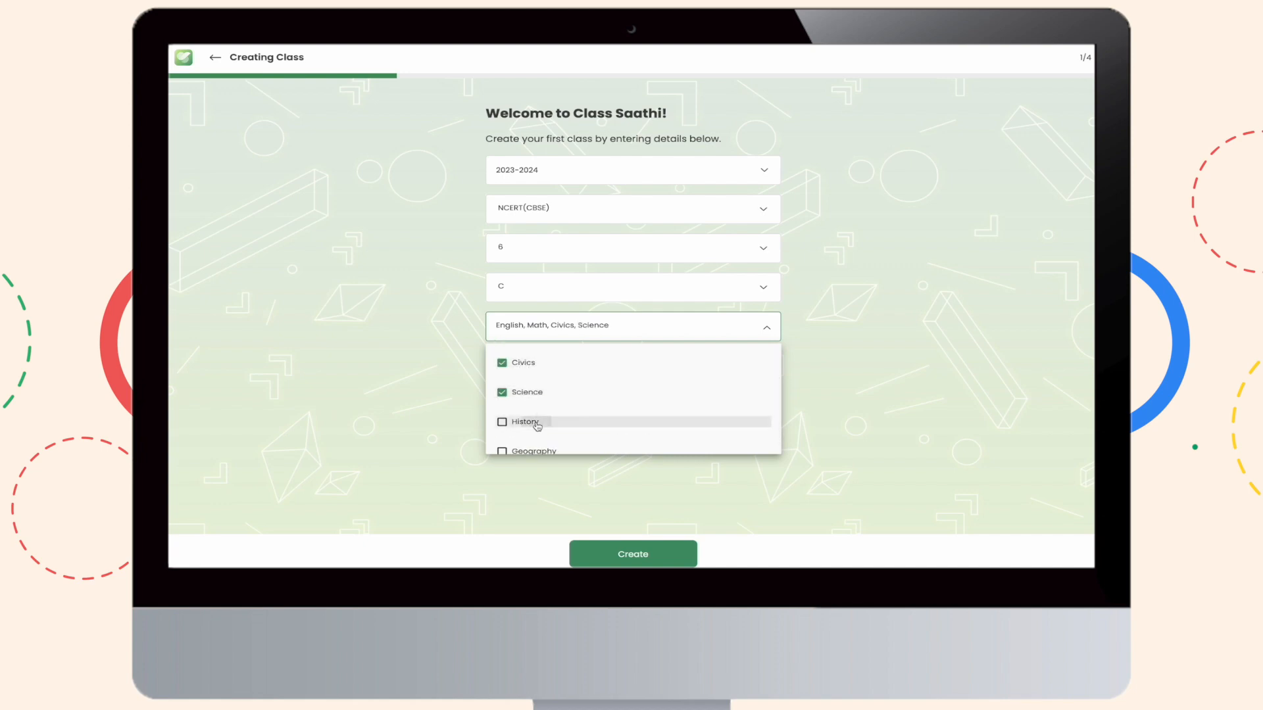
pyautogui.click(534, 435)
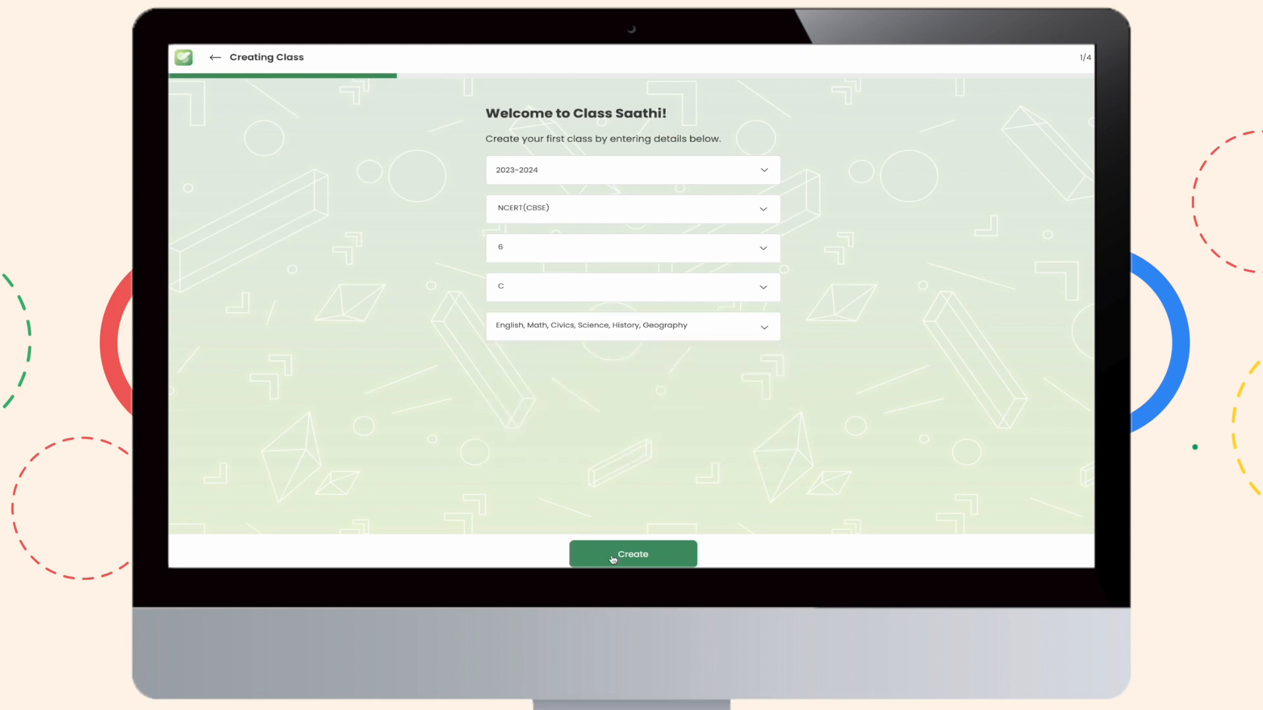
pyautogui.click(632, 554)
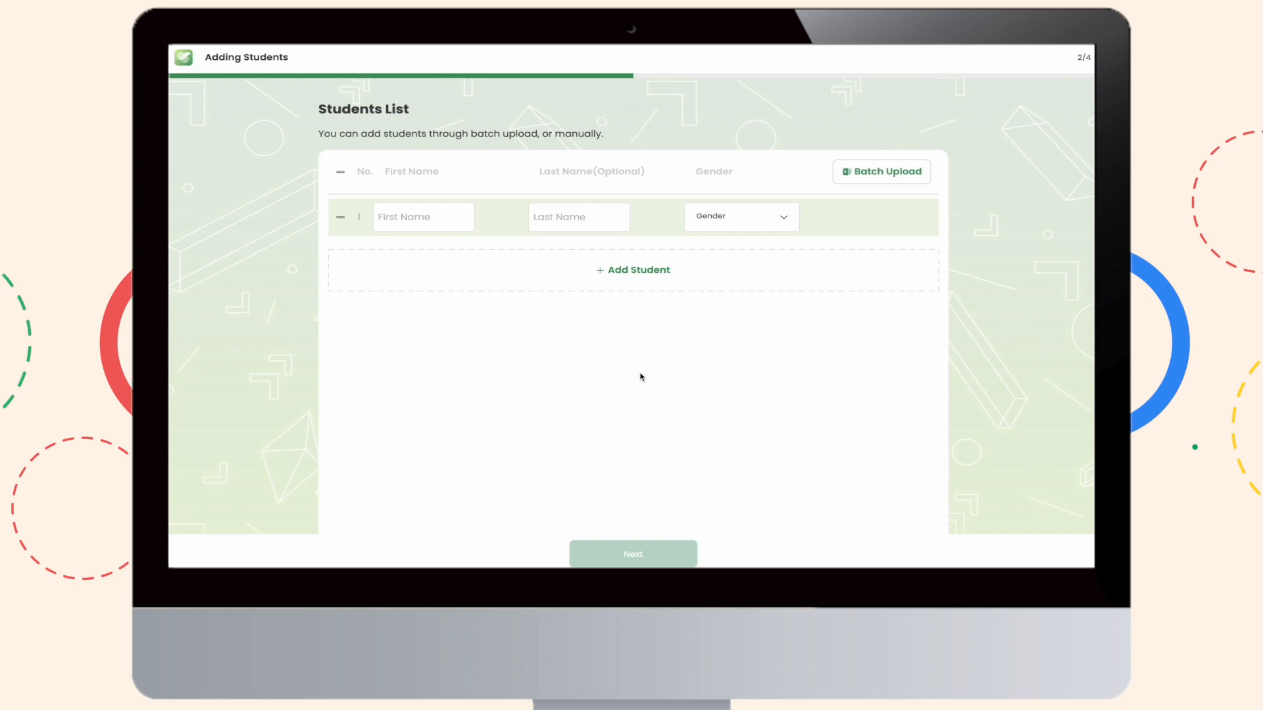
# - Open Batch Upload on the Students List page
pyautogui.click(423, 217)
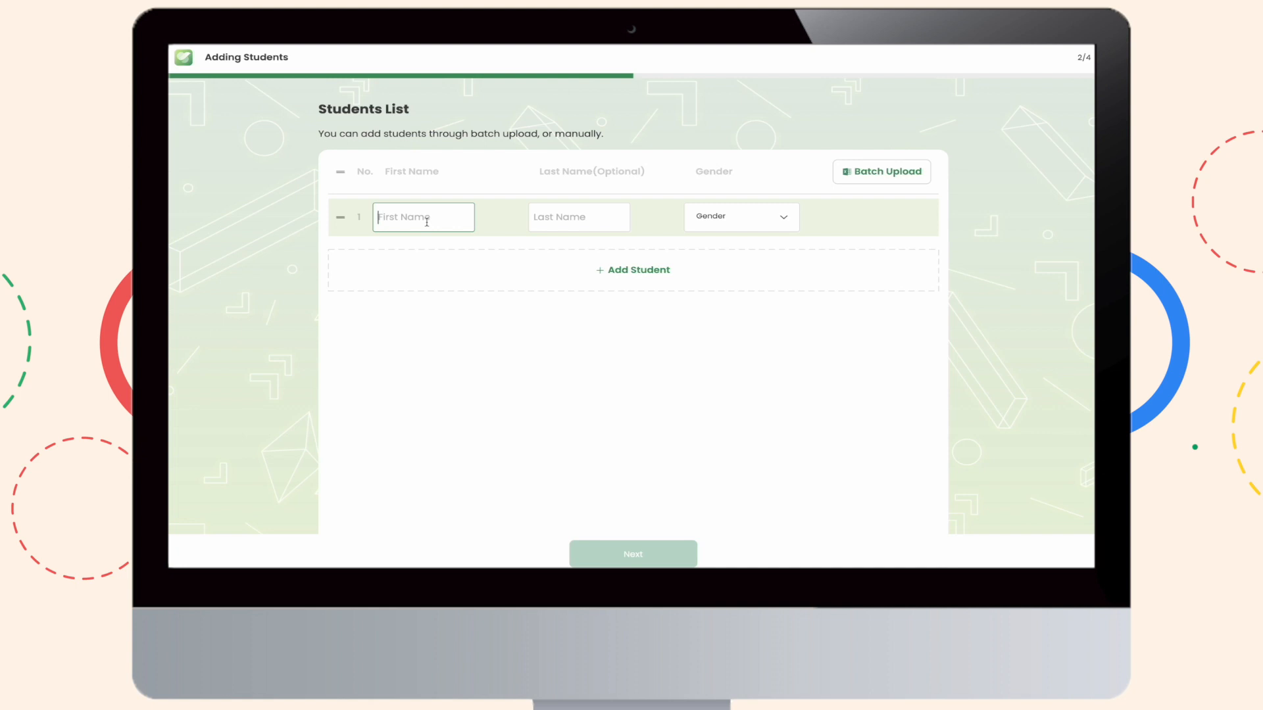
pyautogui.click(882, 171)
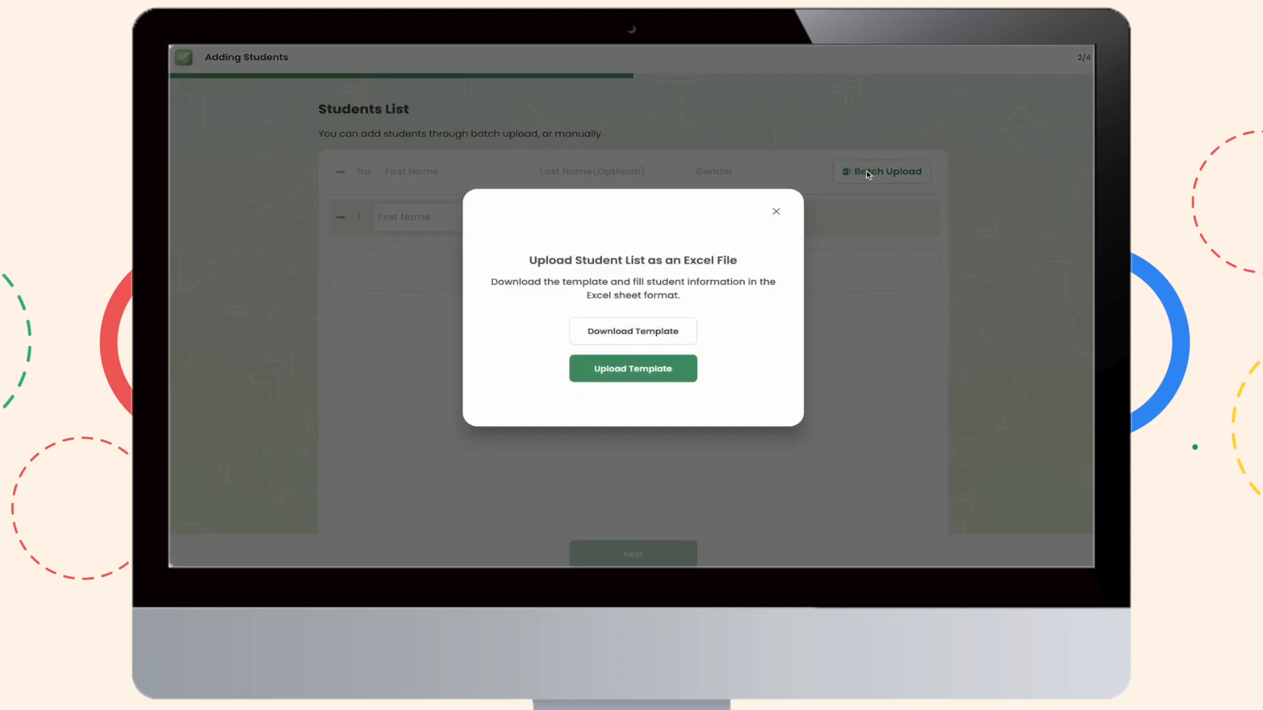
# - Download the template and upload Student_Template_ClassSaathi_Jun07.xlsx, acknowledging the success message
pyautogui.click(632, 331)
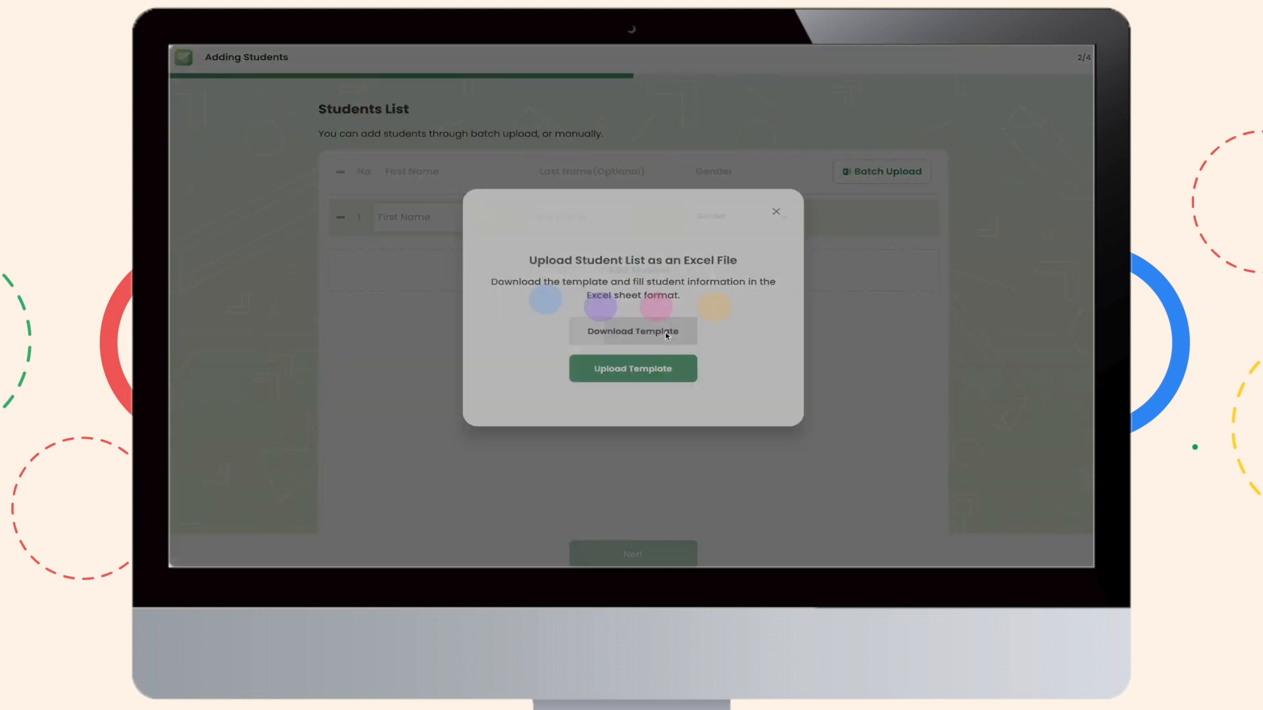
pyautogui.click(632, 331)
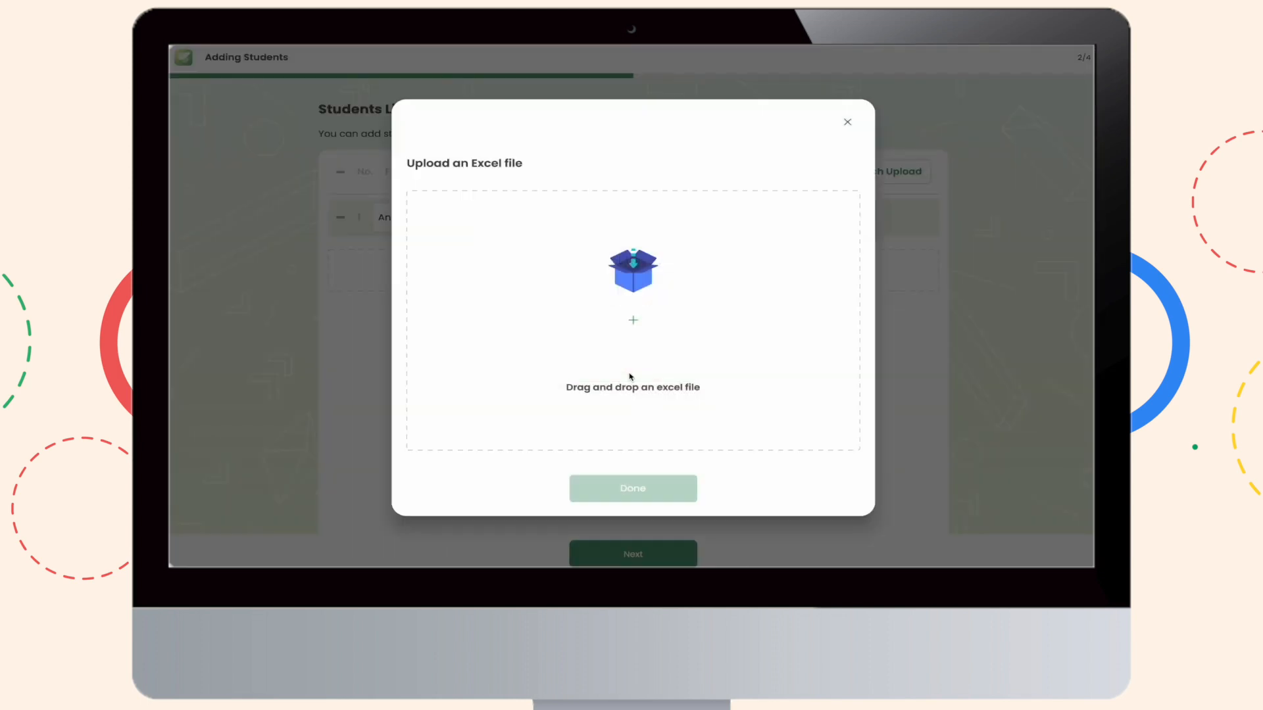
pyautogui.click(632, 319)
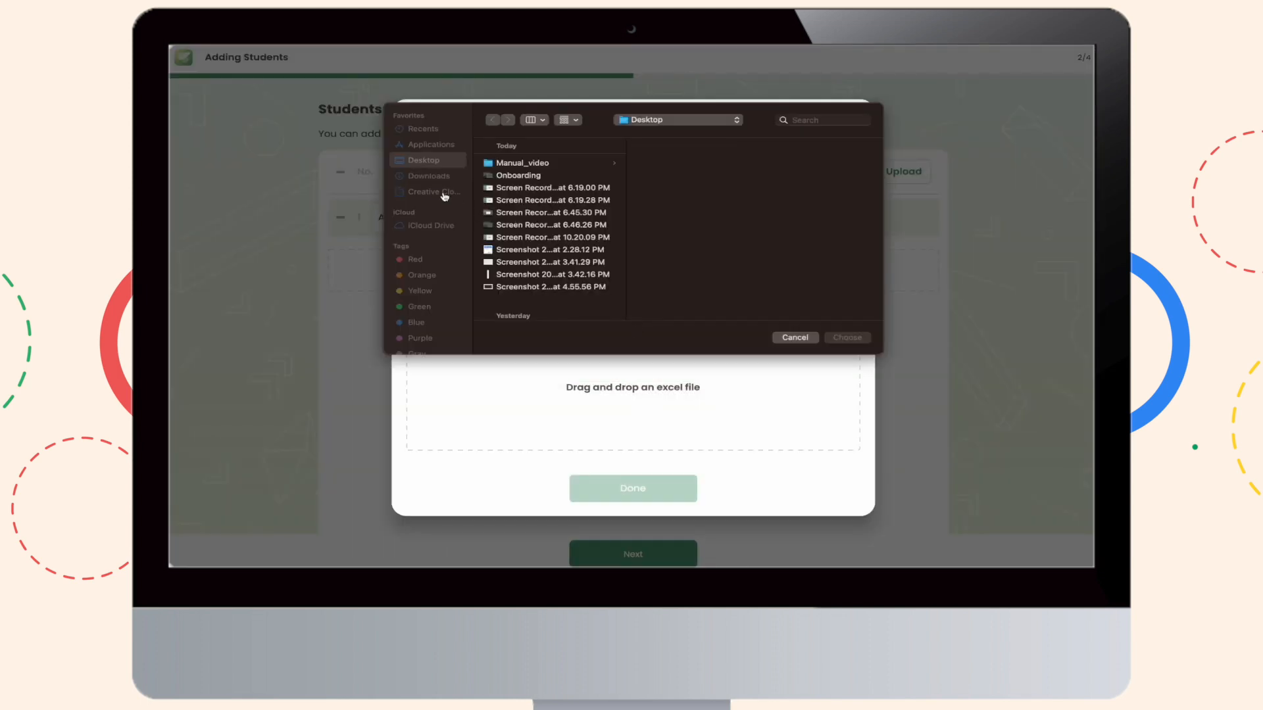
pyautogui.click(429, 176)
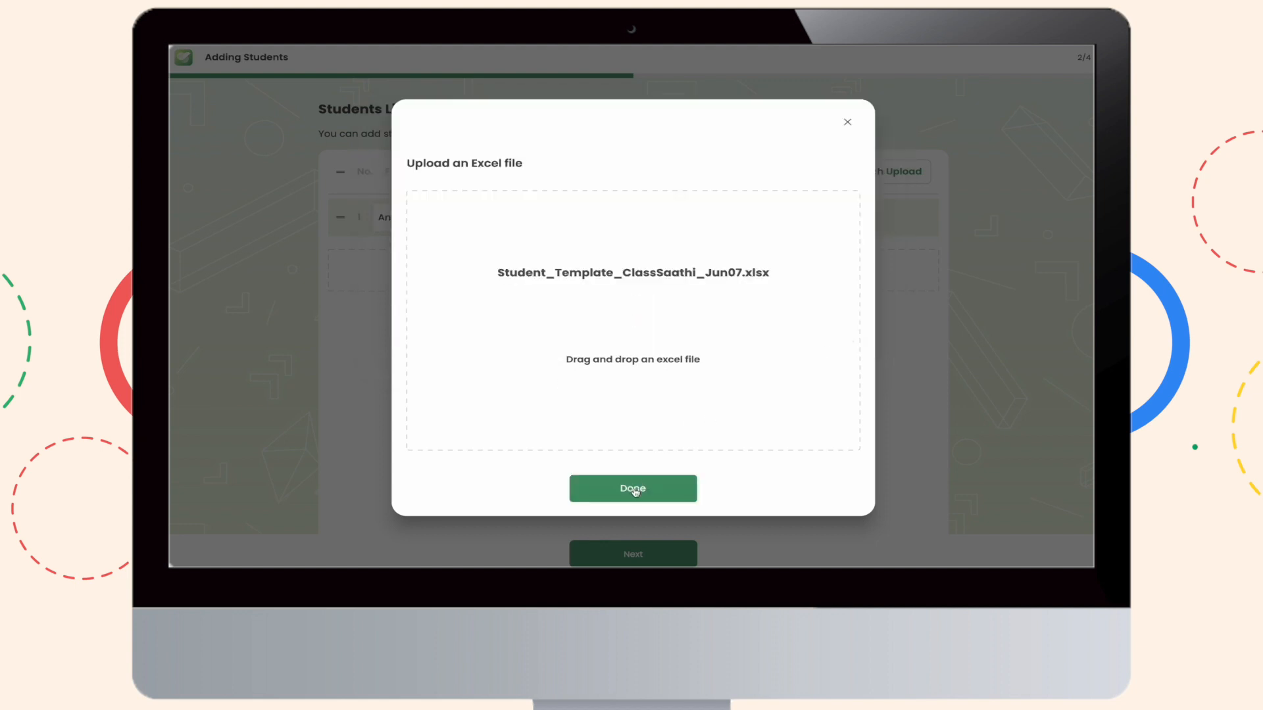
pyautogui.click(632, 488)
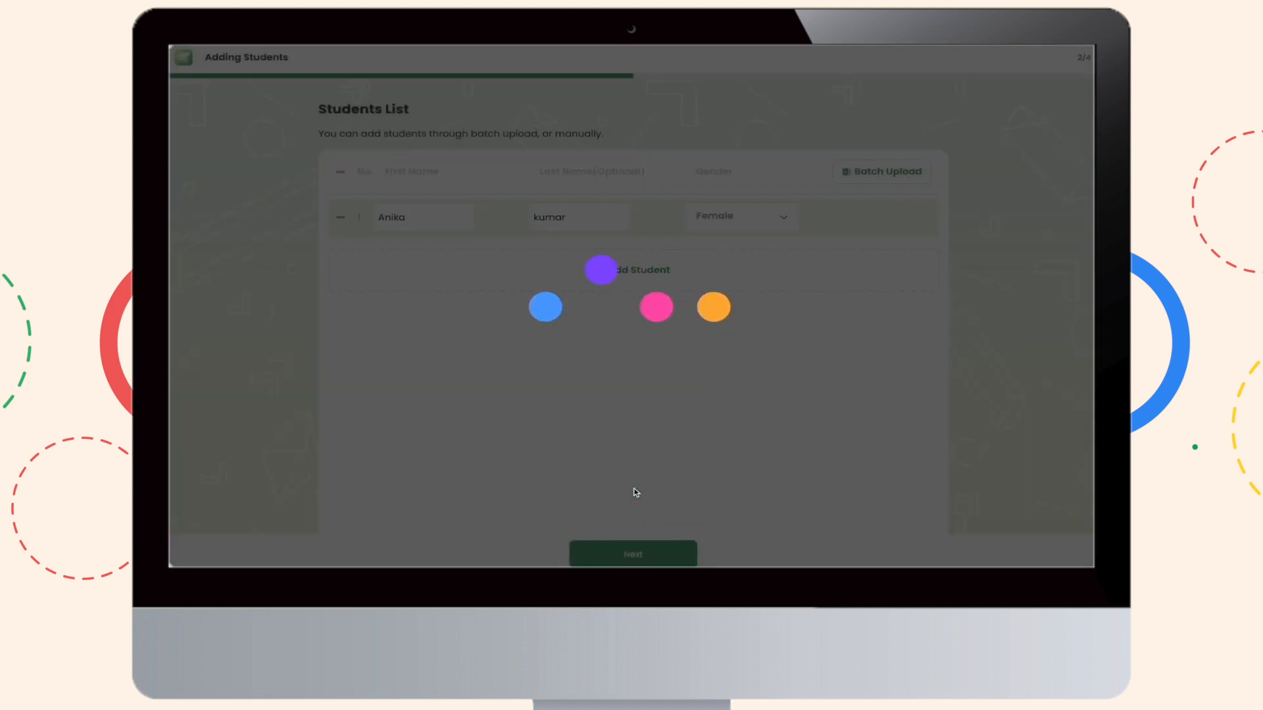
pyautogui.click(632, 553)
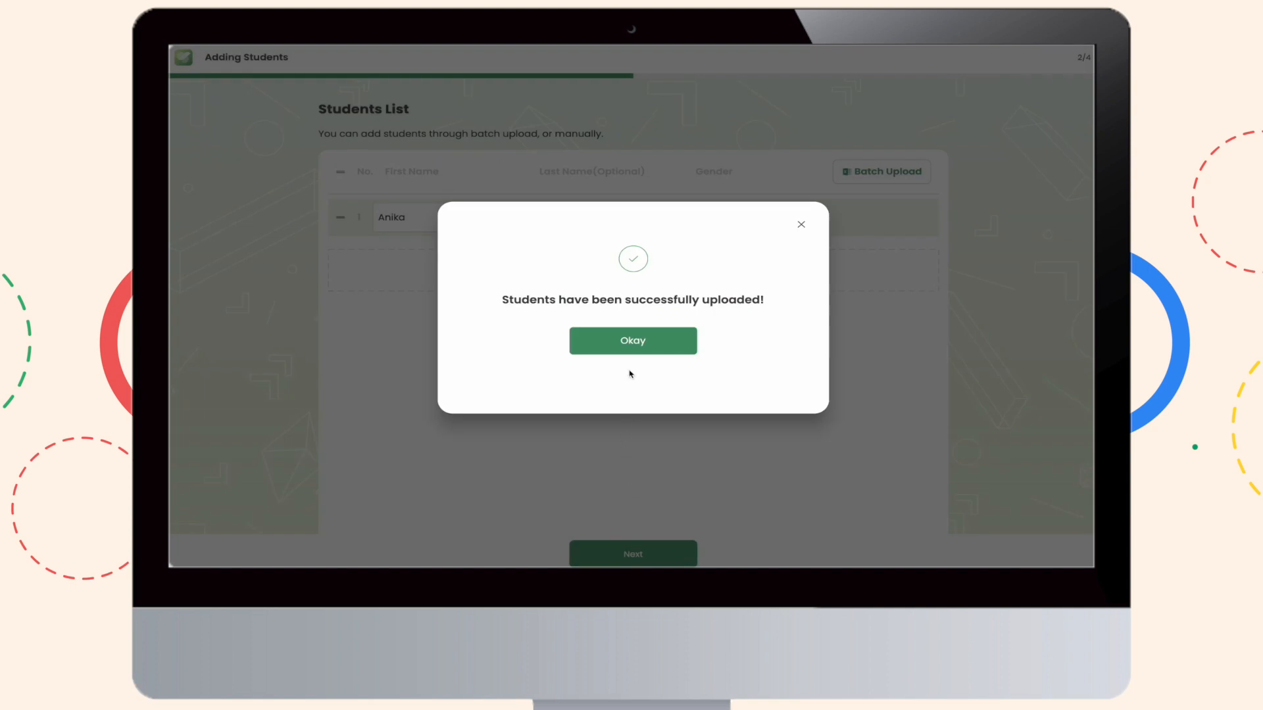
pyautogui.click(632, 340)
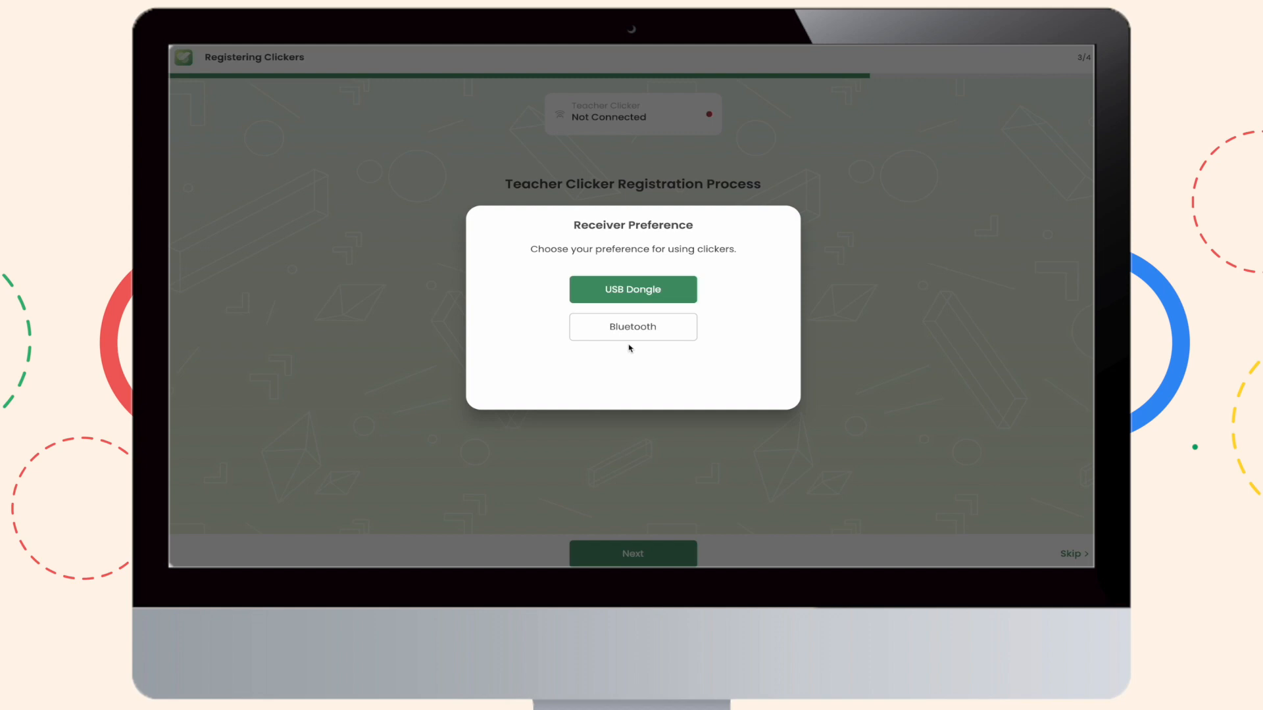
pyautogui.moveTo(632, 326)
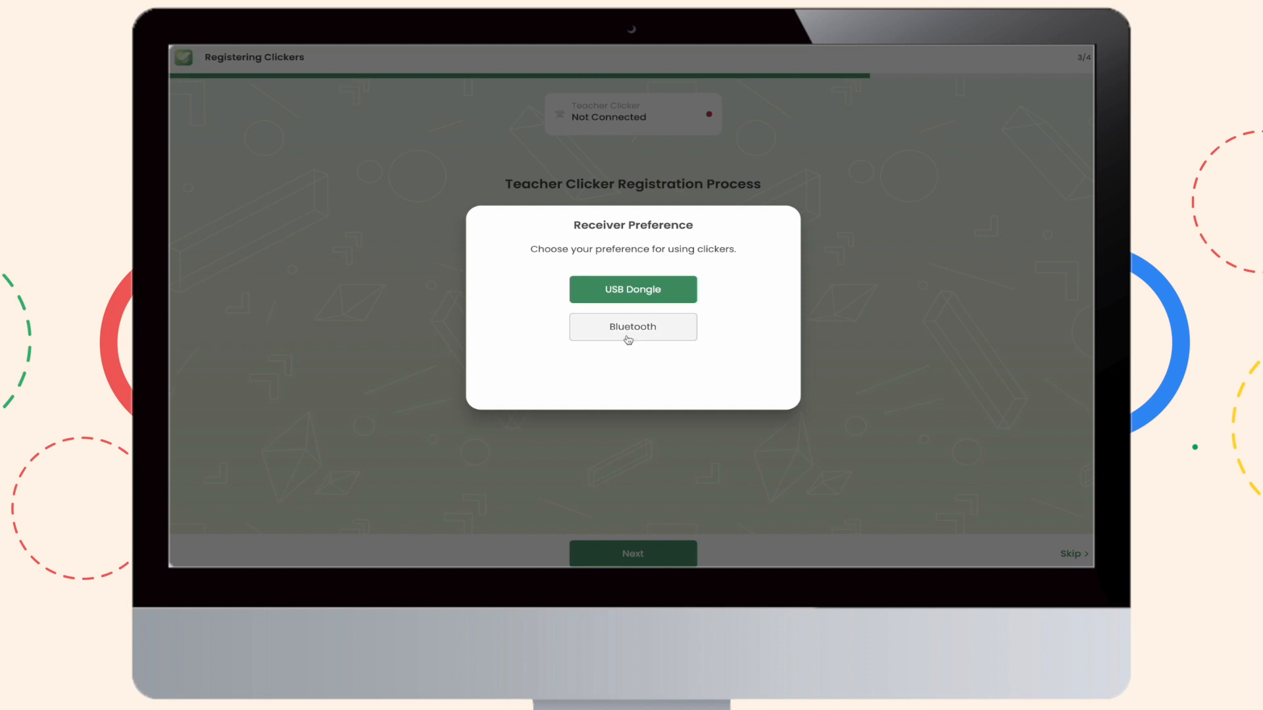
# - Choose Bluetooth as receiver preference and continue after the teacher clicker connects
pyautogui.click(632, 326)
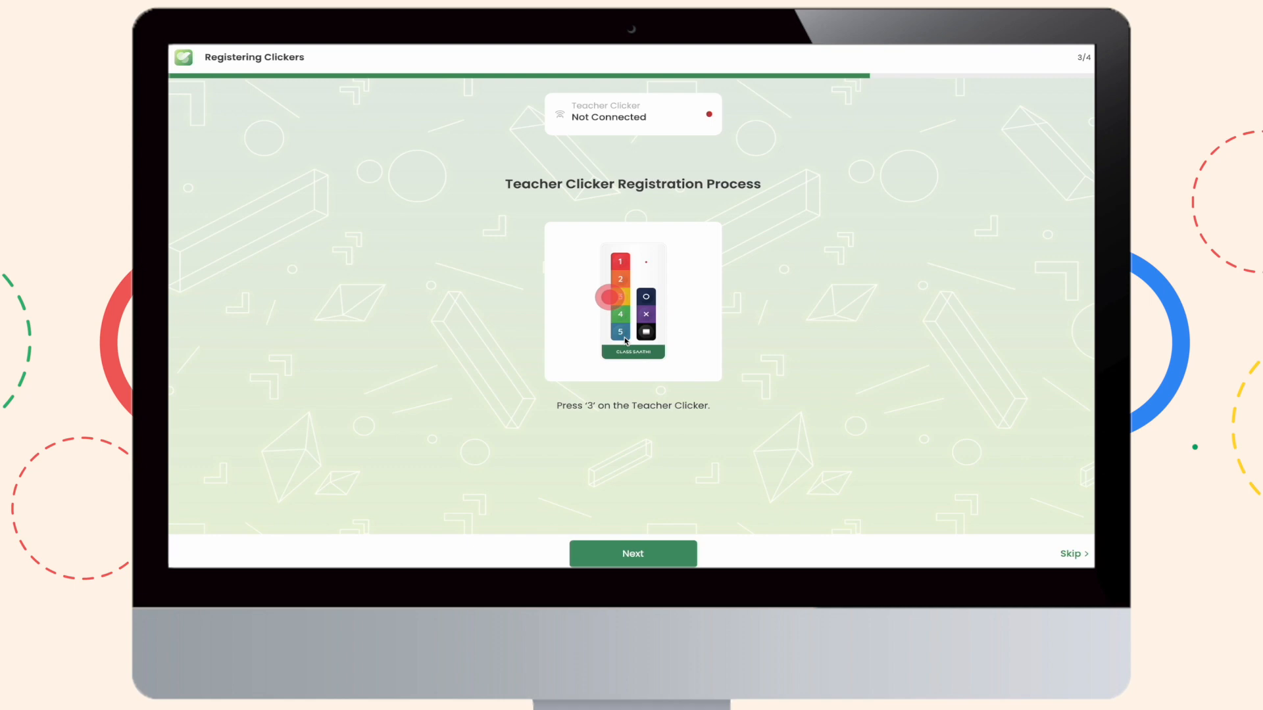
pyautogui.moveTo(707, 139)
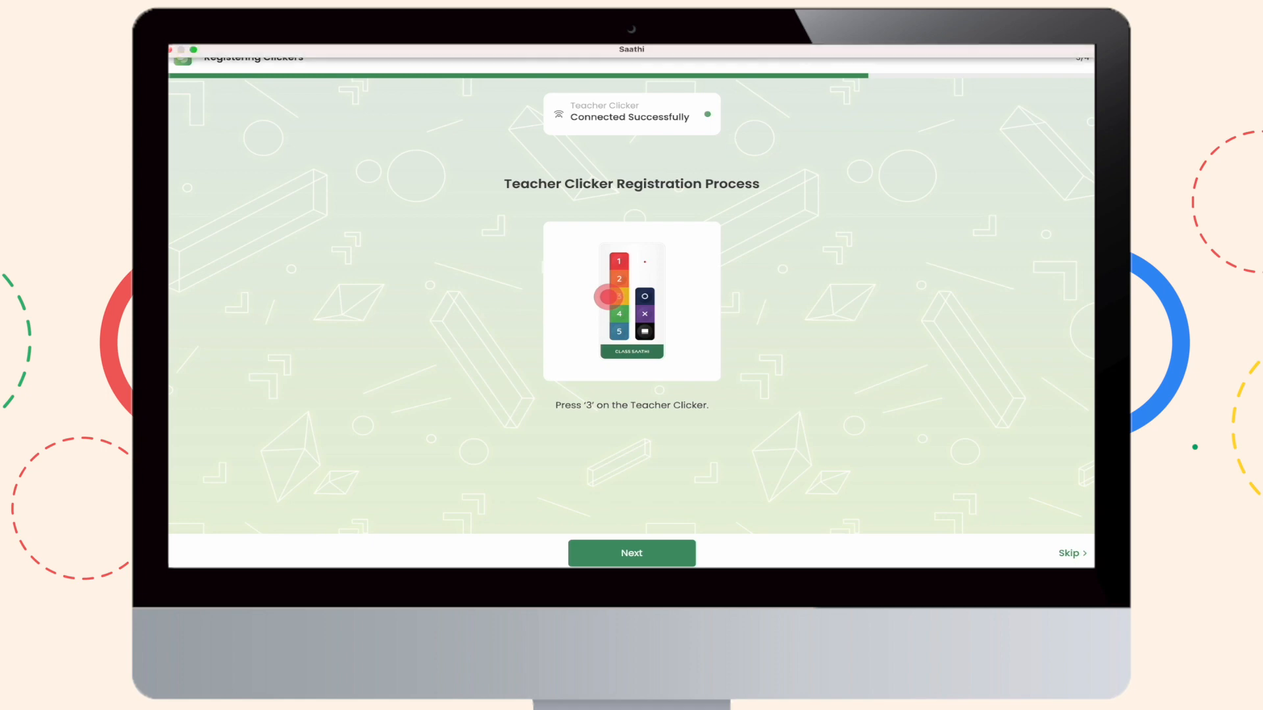
pyautogui.click(632, 553)
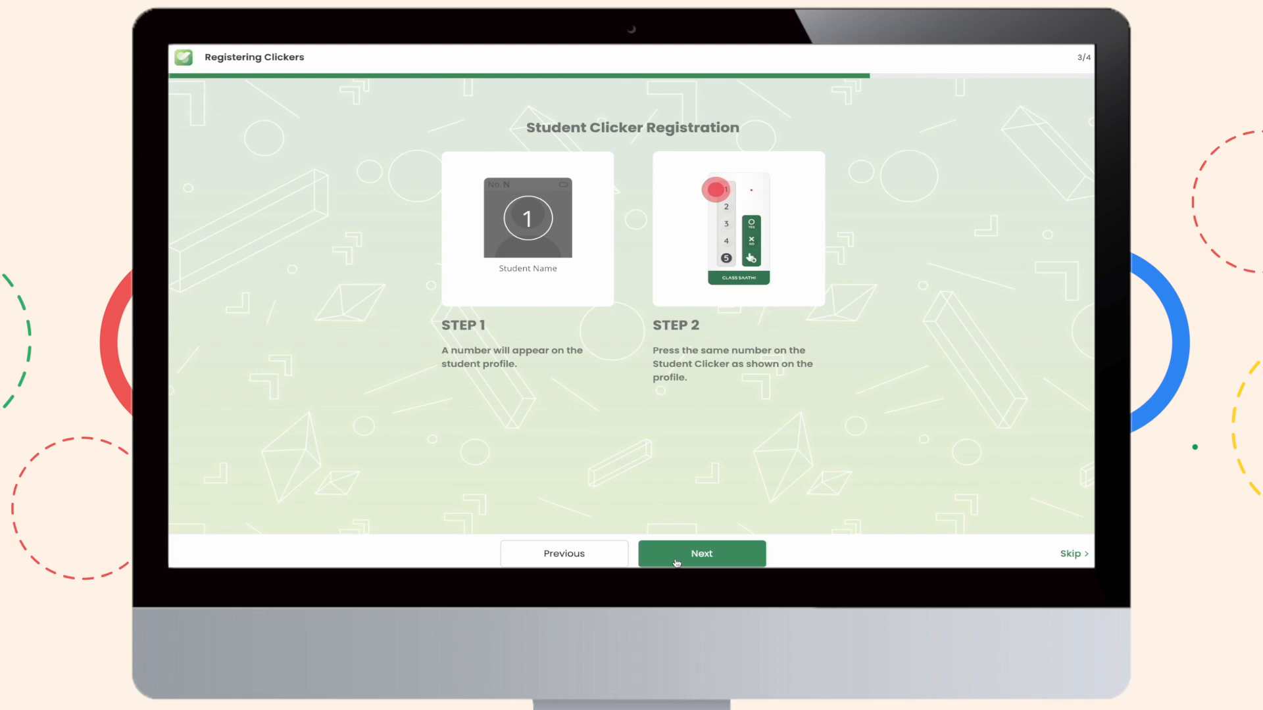
# - Register both students' clickers and advance to the class details confirmation
pyautogui.click(700, 553)
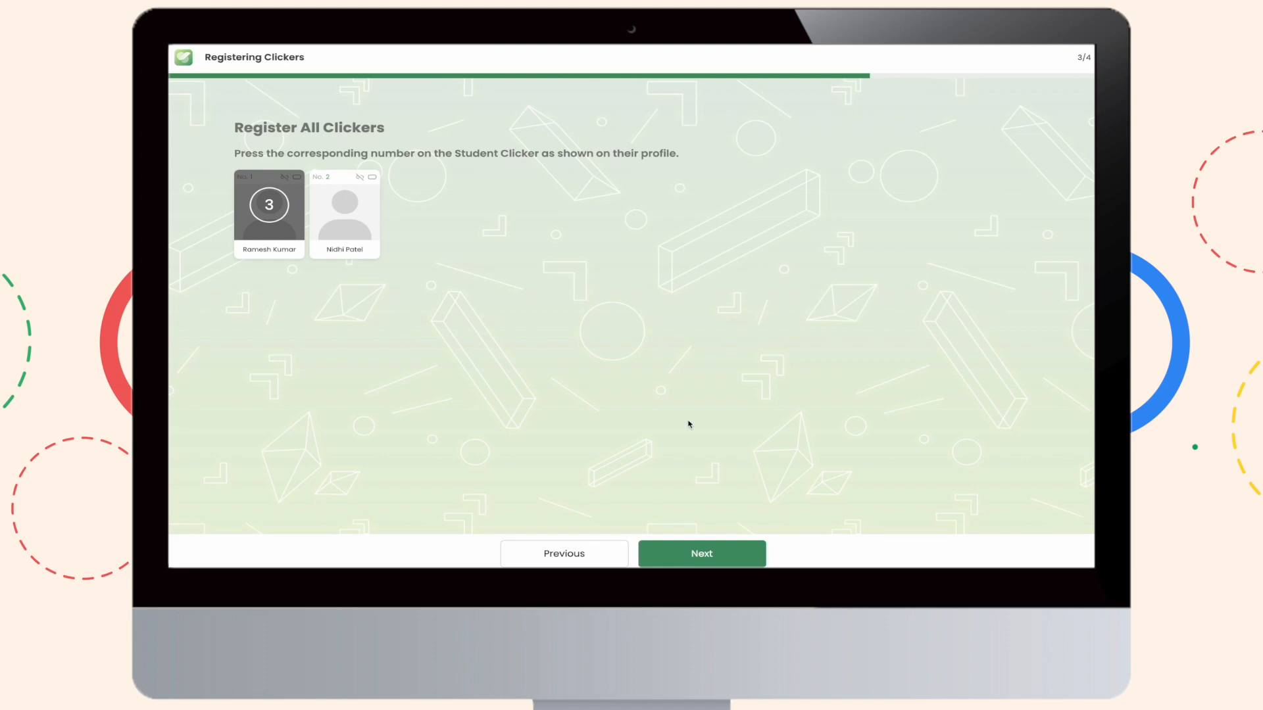
pyautogui.click(699, 553)
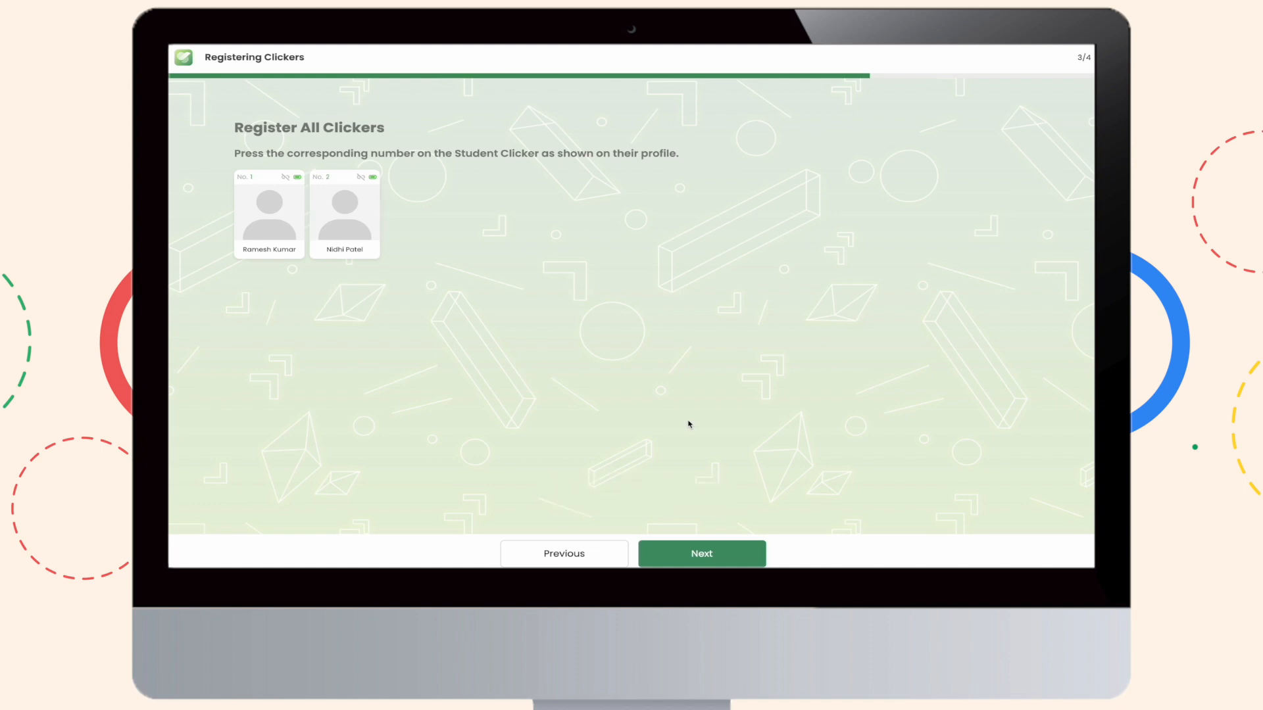
pyautogui.click(700, 553)
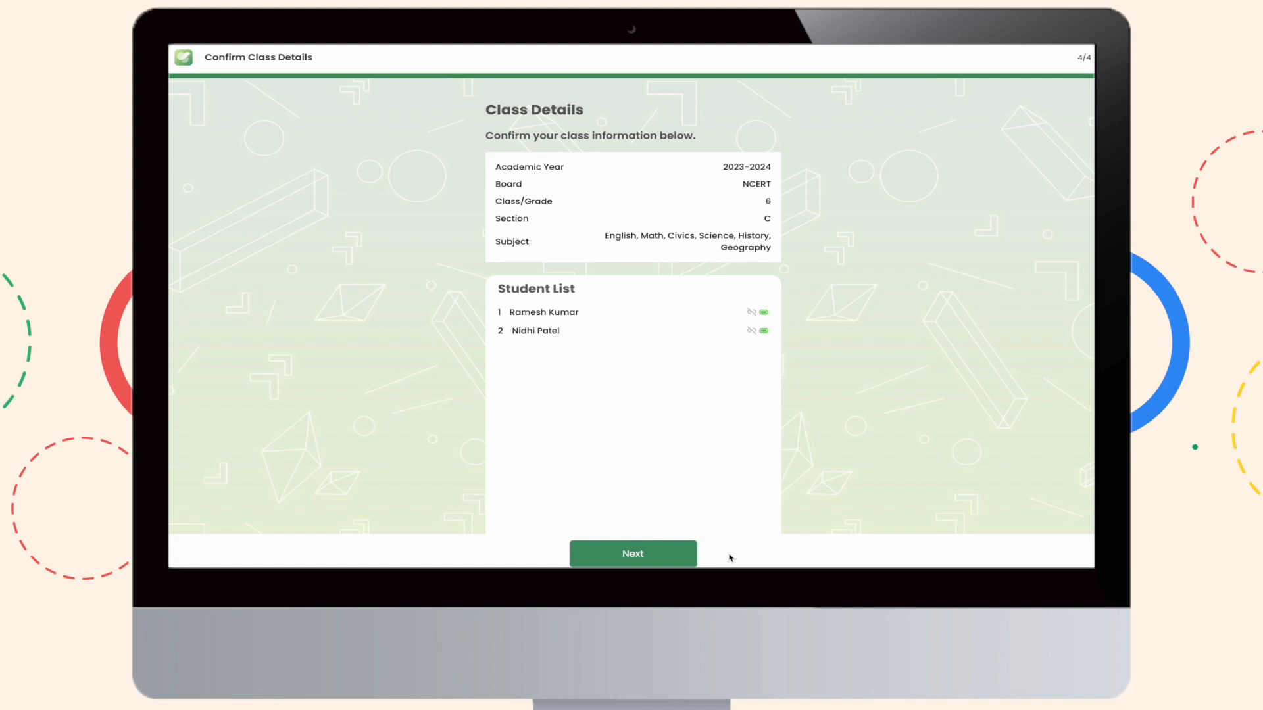
# - Confirm the class details and start from the congratulations screen
pyautogui.click(632, 553)
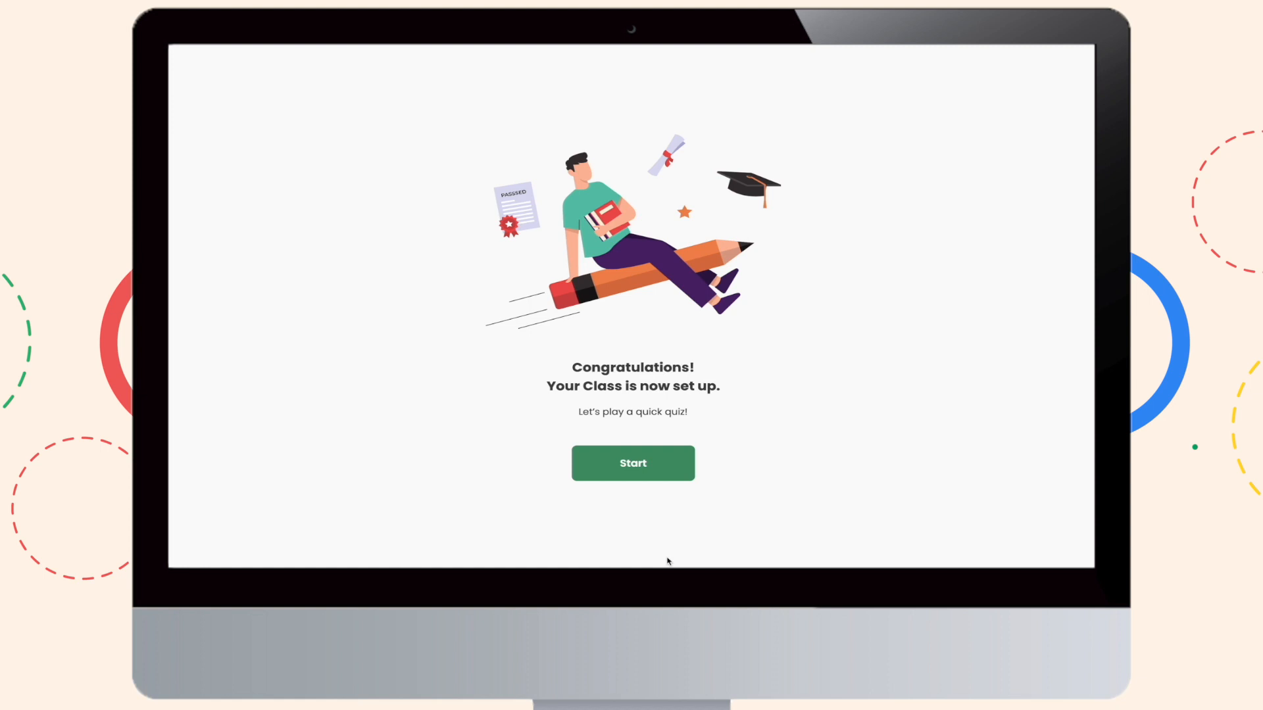
pyautogui.click(632, 463)
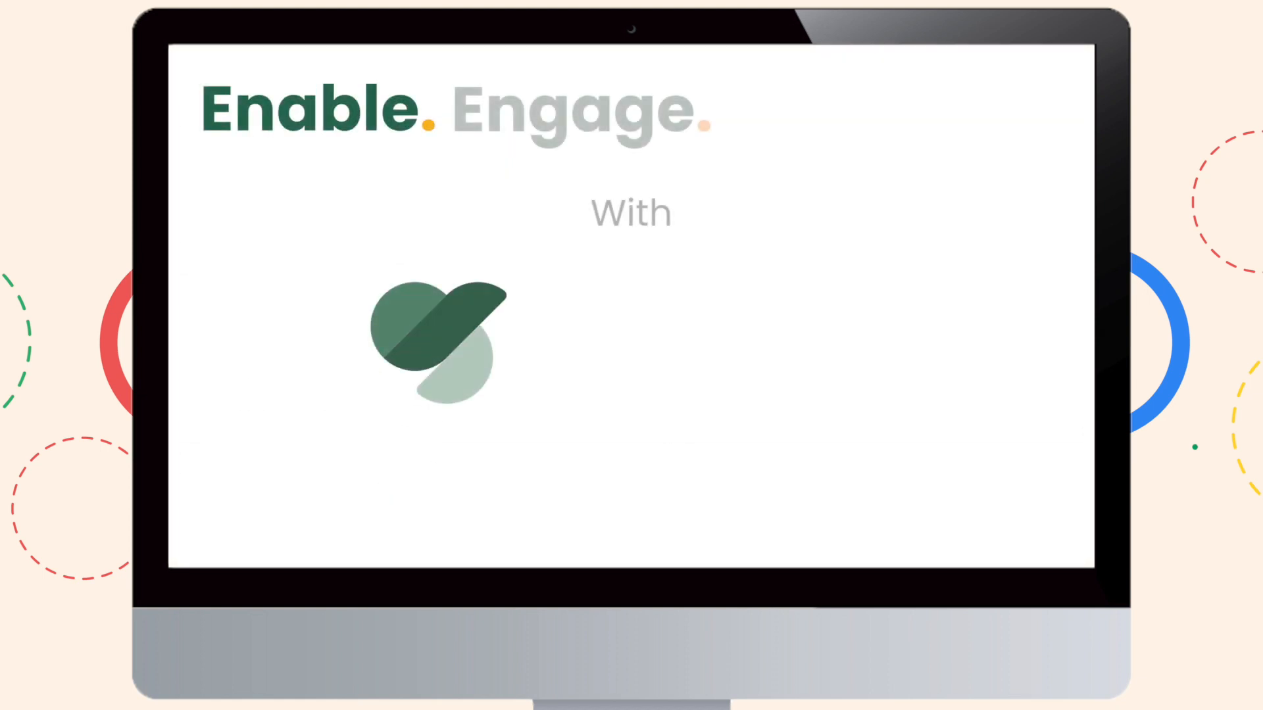